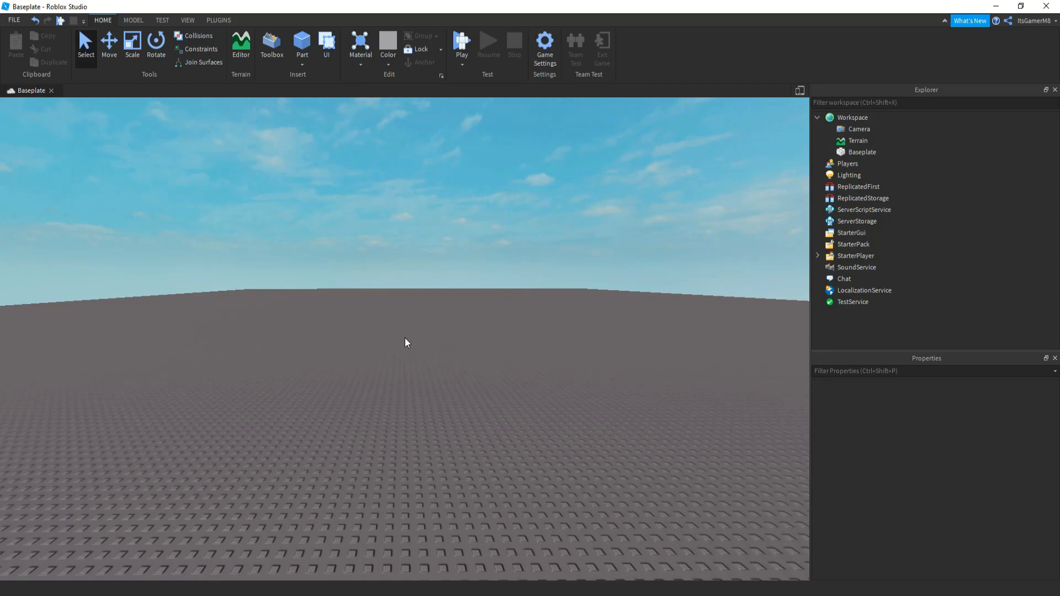
{"action": "mouse_move", "coordinate": [441, 325]}
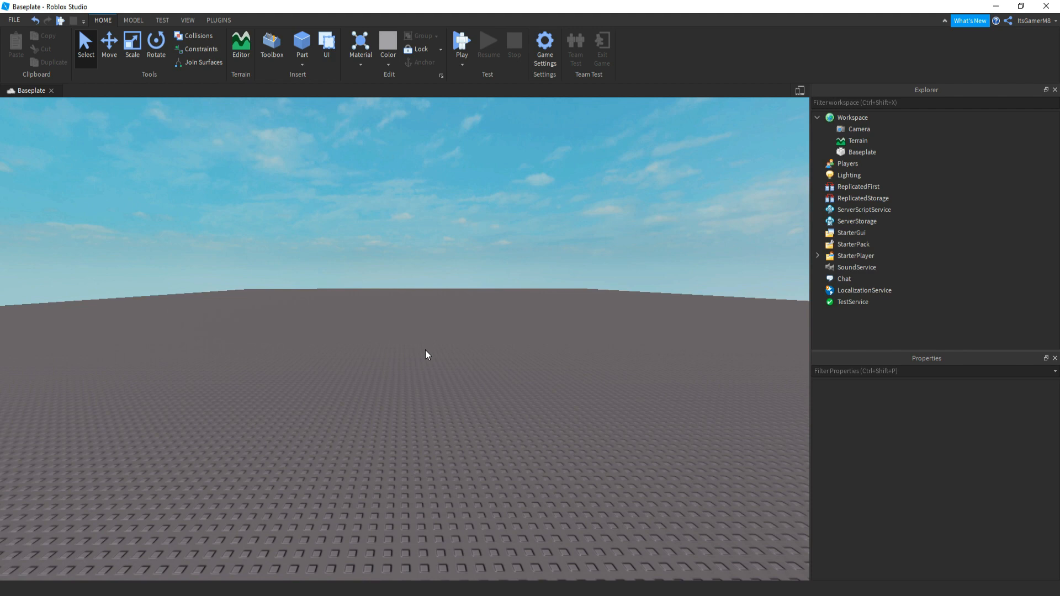
{"action": "mouse_move", "coordinate": [473, 321]}
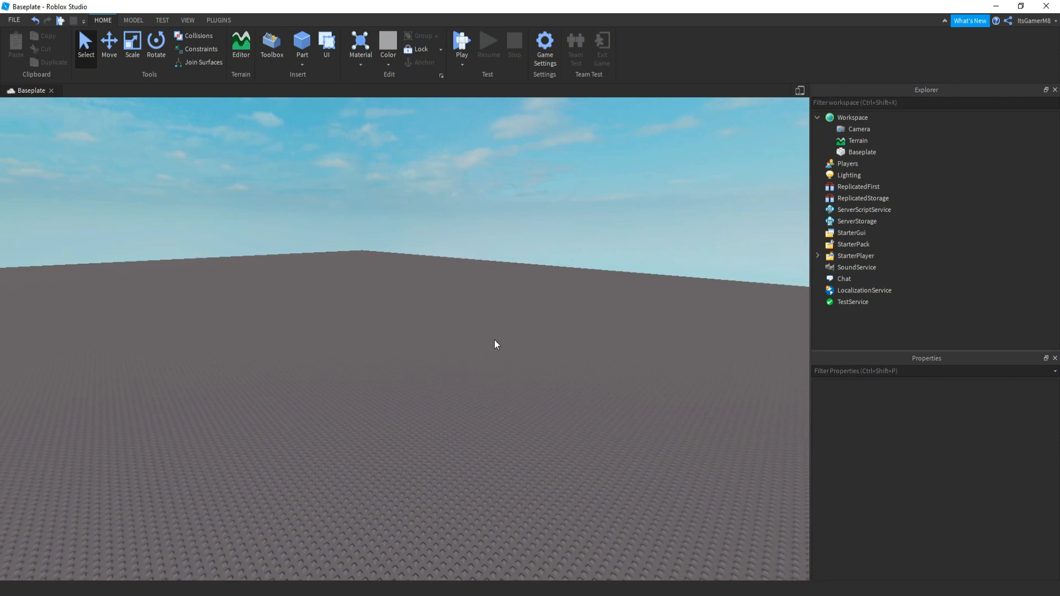
{"action": "mouse_move", "coordinate": [284, 285]}
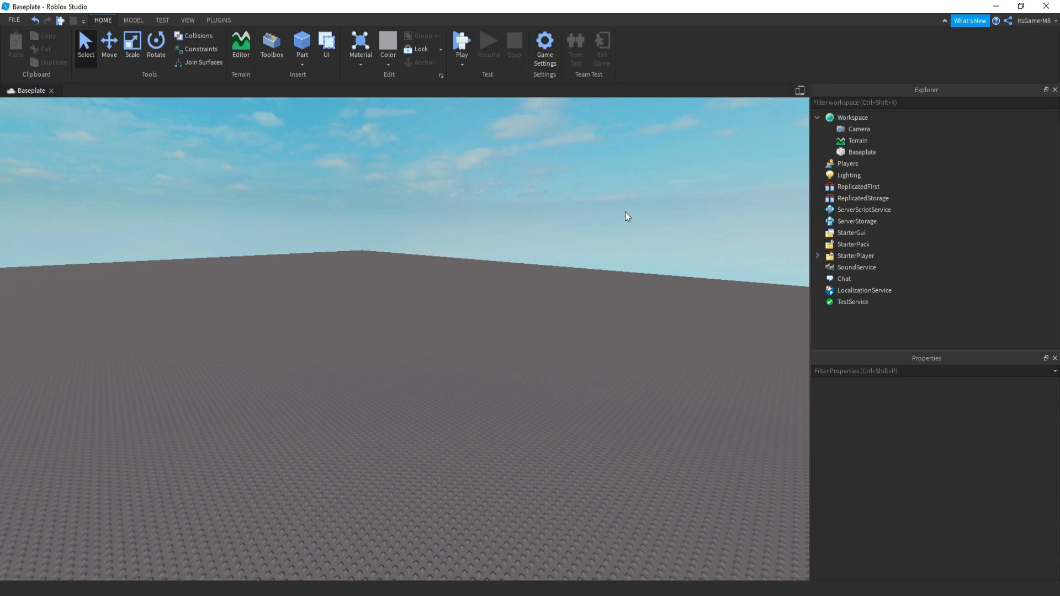
{"action": "mouse_move", "coordinate": [926, 367]}
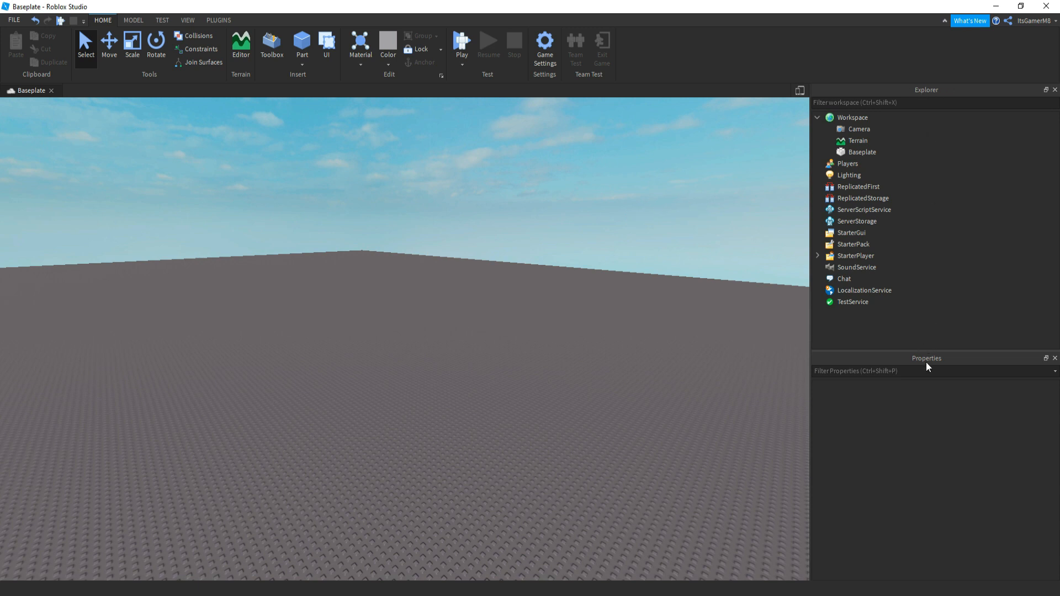
{"action": "mouse_move", "coordinate": [822, 293]}
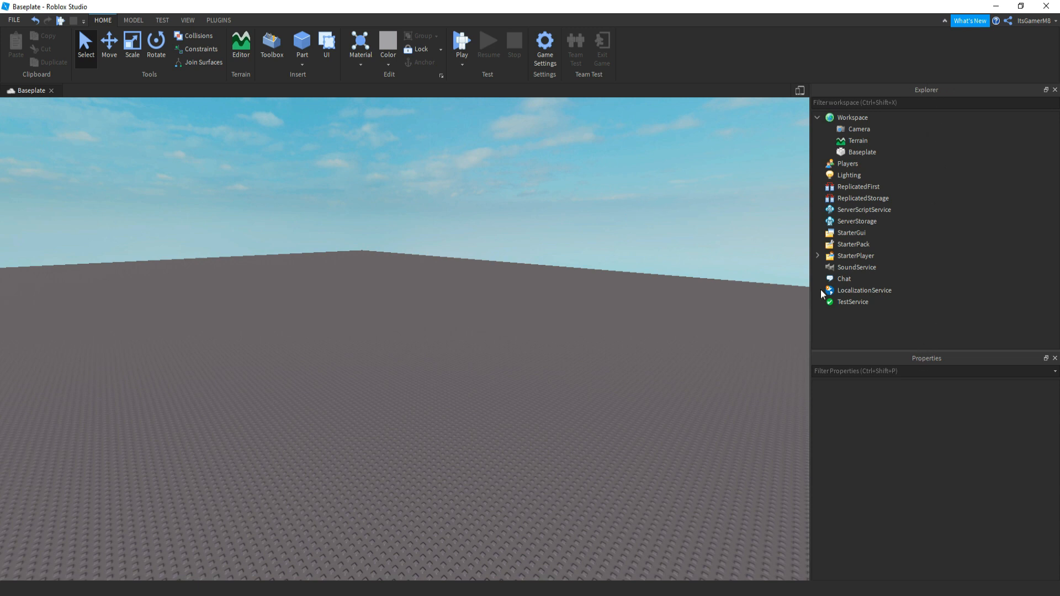
Show the Explorer panel and expand the DonateGui's Frame
{"action": "left_click", "coordinate": [187, 20]}
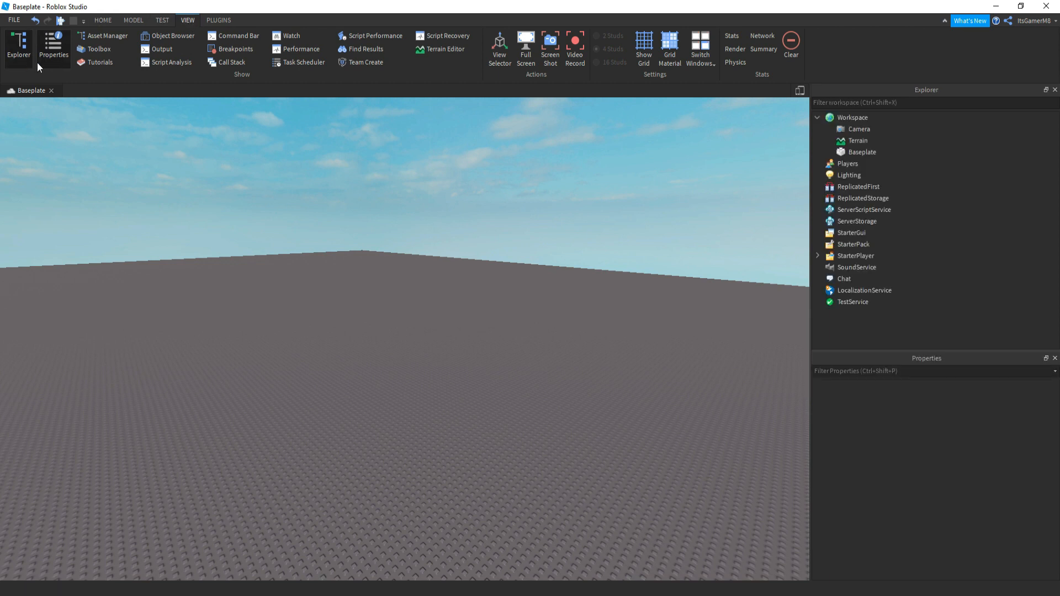
{"action": "left_click", "coordinate": [101, 20]}
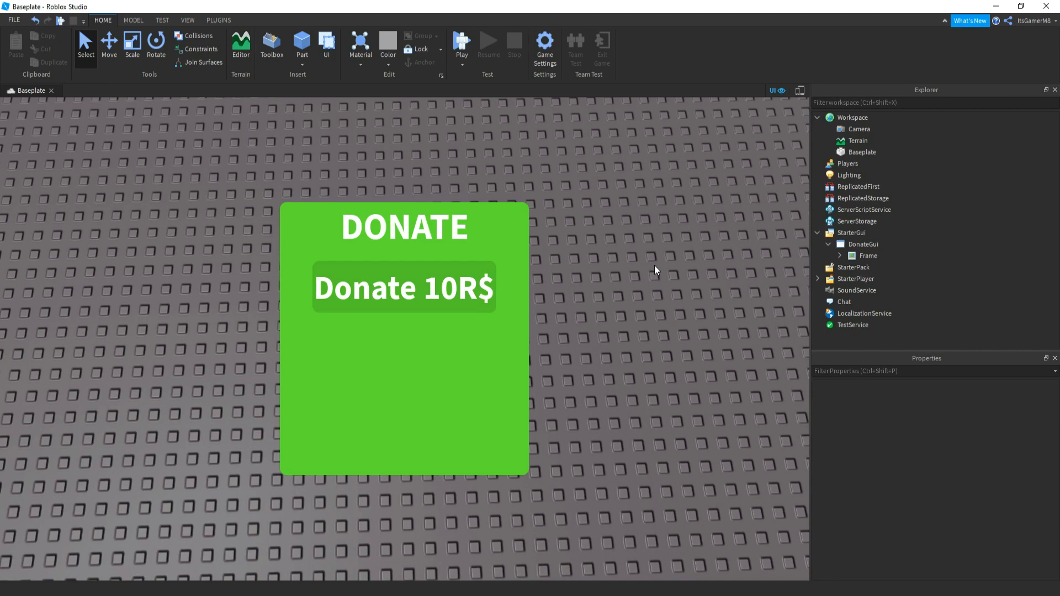
{"action": "left_click", "coordinate": [868, 255]}
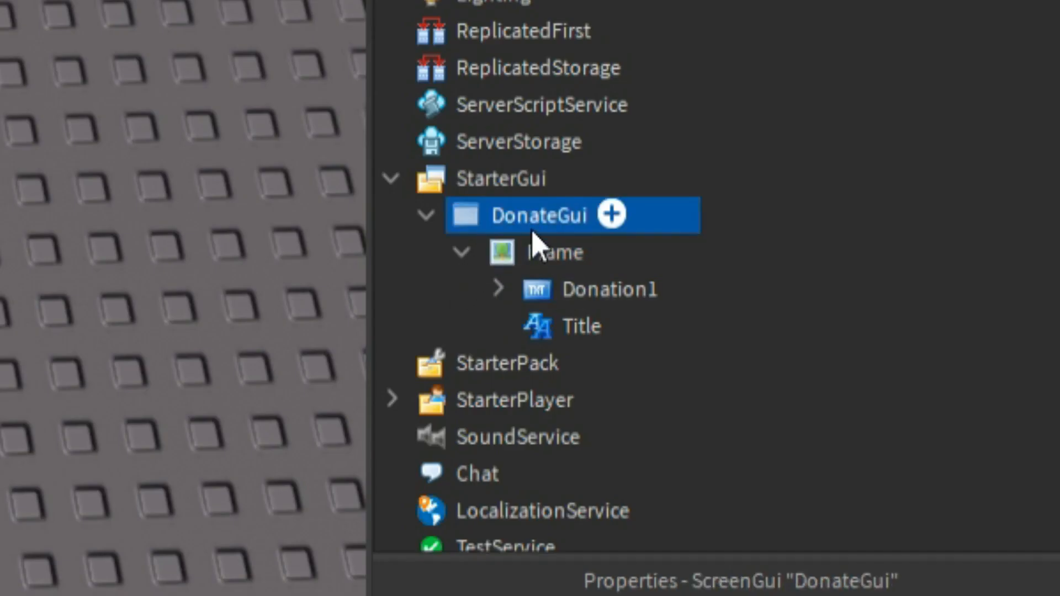
{"action": "mouse_move", "coordinate": [538, 239]}
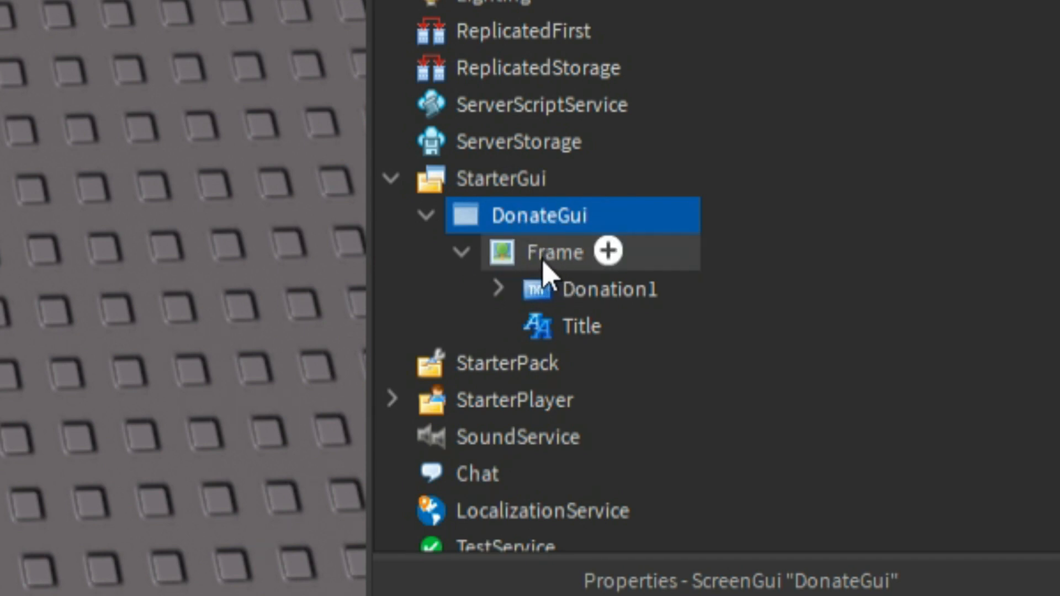
Reveal and select the Donation1 button and Title inside the Frame
{"action": "left_click", "coordinate": [554, 252]}
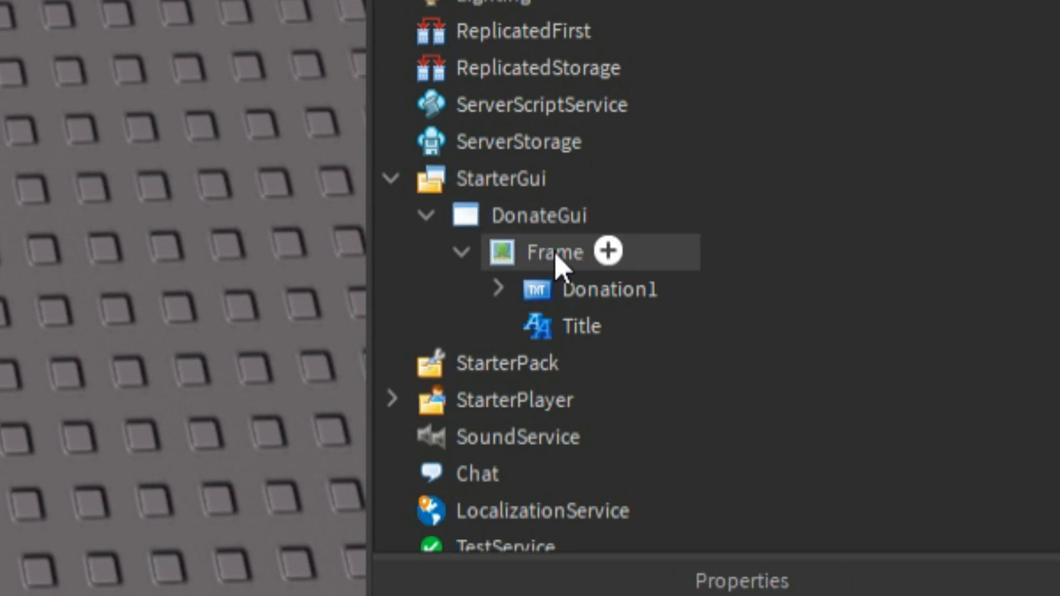
{"action": "mouse_move", "coordinate": [541, 263]}
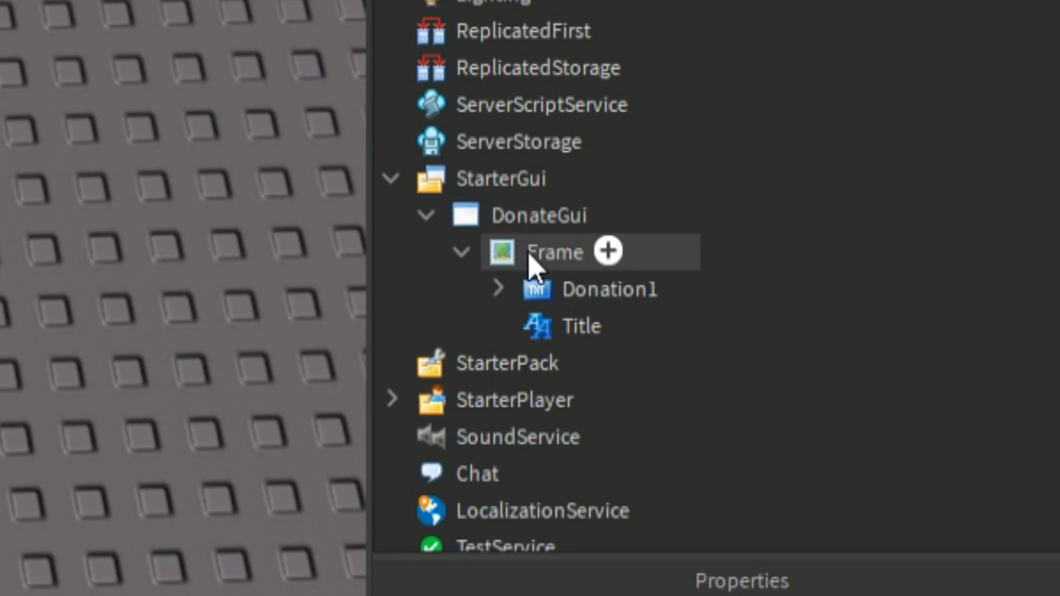
{"action": "left_click", "coordinate": [608, 290]}
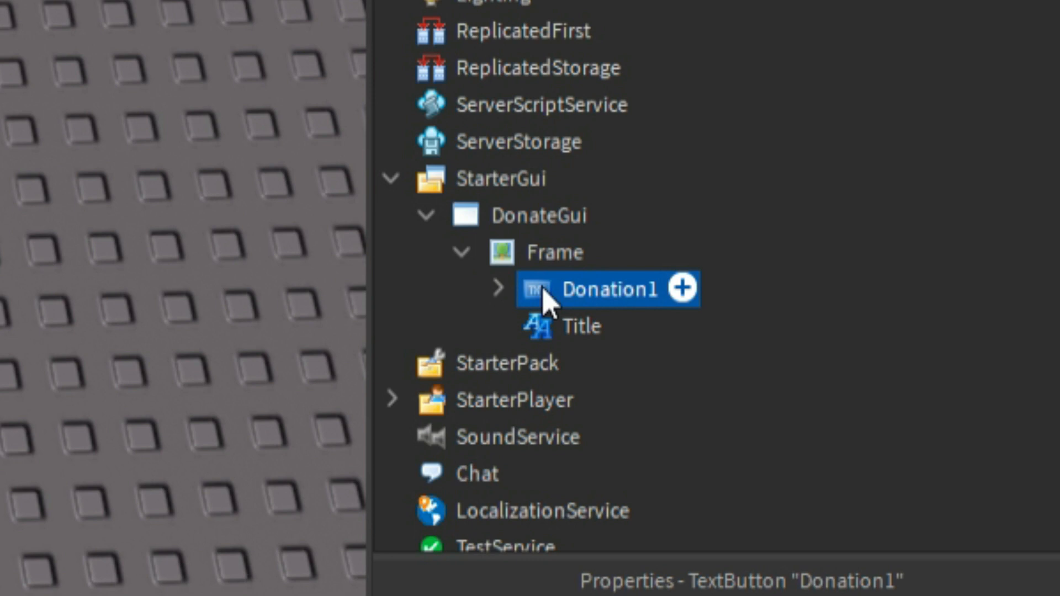
{"action": "left_click", "coordinate": [580, 325]}
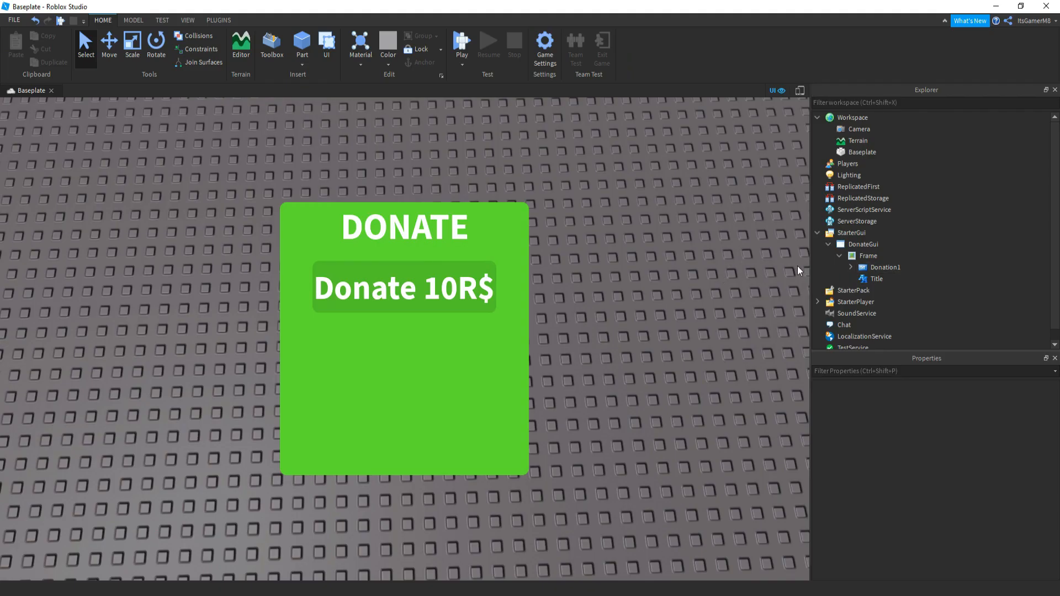
{"action": "mouse_move", "coordinate": [733, 283]}
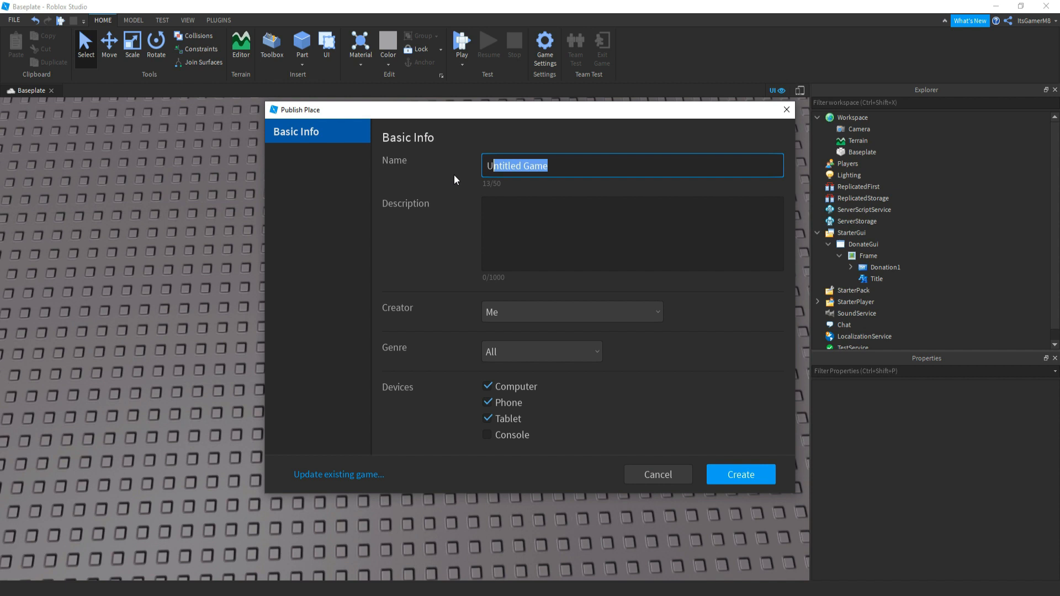
Name the new game 'Donate Tutorial' and create it on Roblox
{"action": "key", "text": "Delete"}
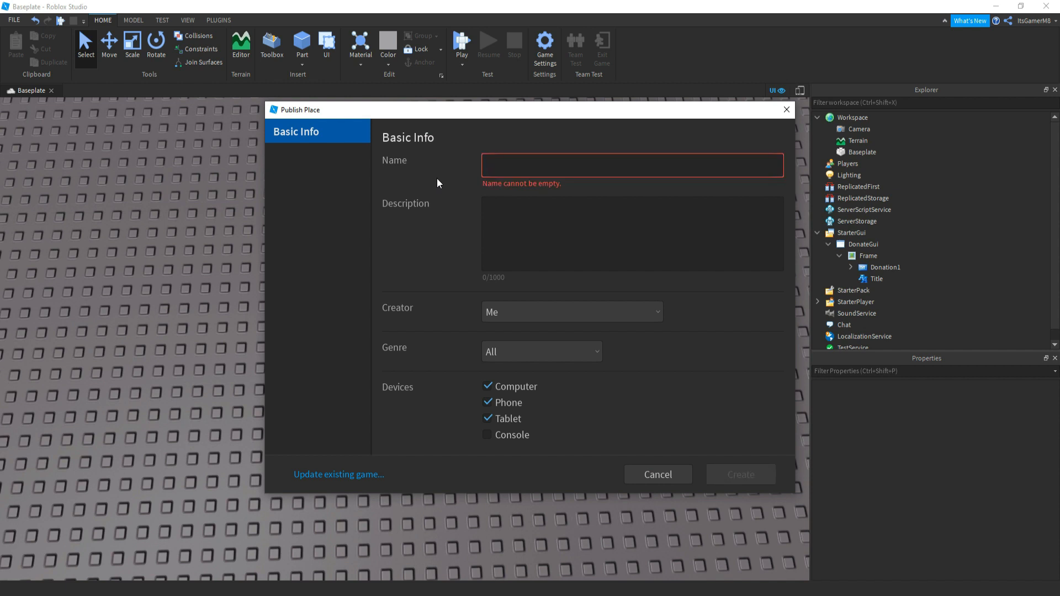
{"action": "type", "text": "DOna"}
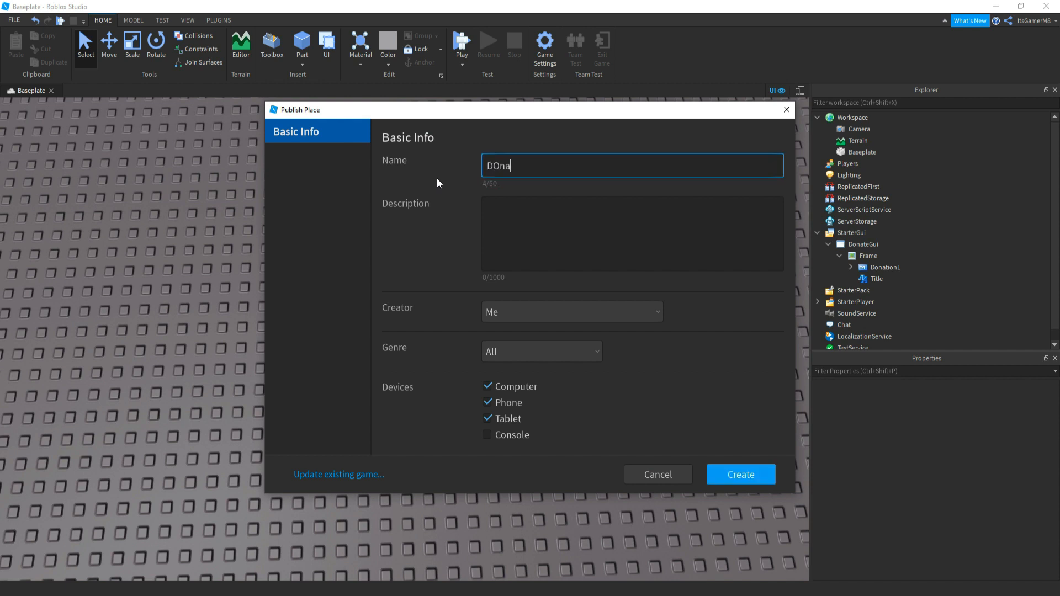
{"action": "key", "text": "backspace"}
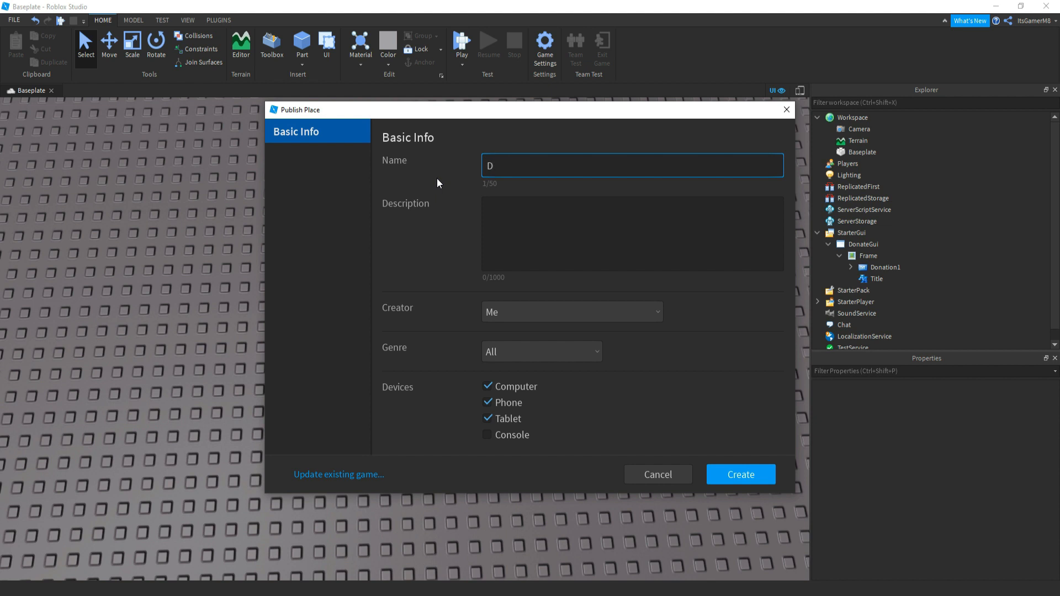
{"action": "type", "text": "onate Tutorial"}
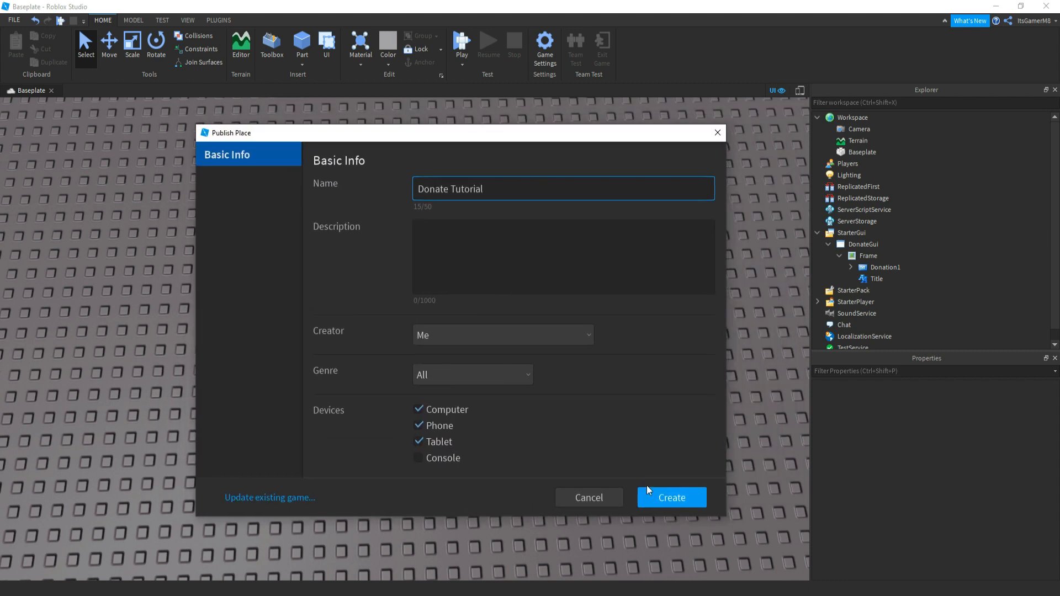
{"action": "left_click", "coordinate": [670, 498]}
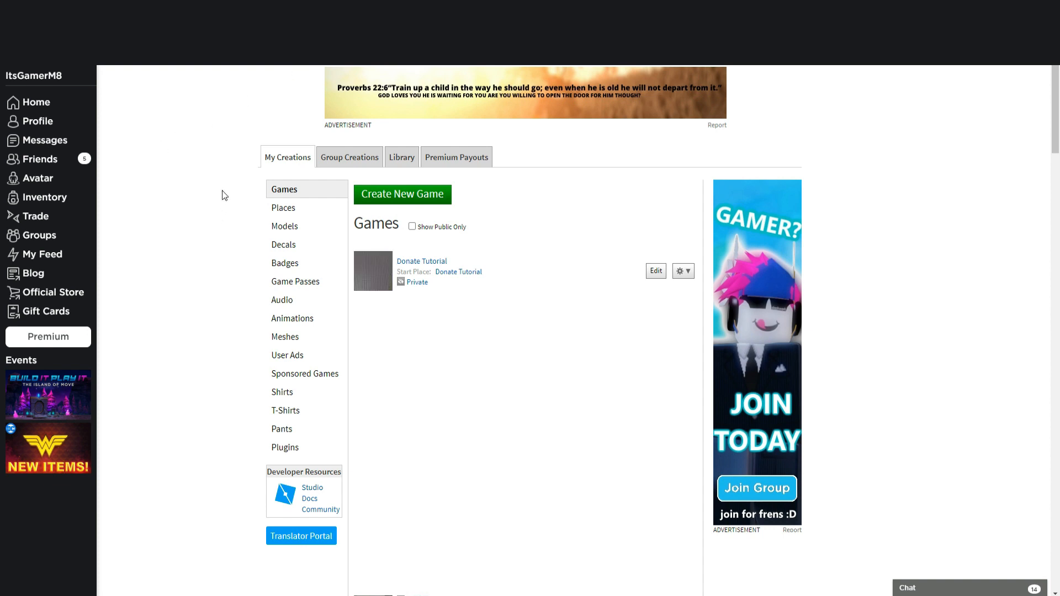
{"action": "mouse_move", "coordinate": [274, 67]}
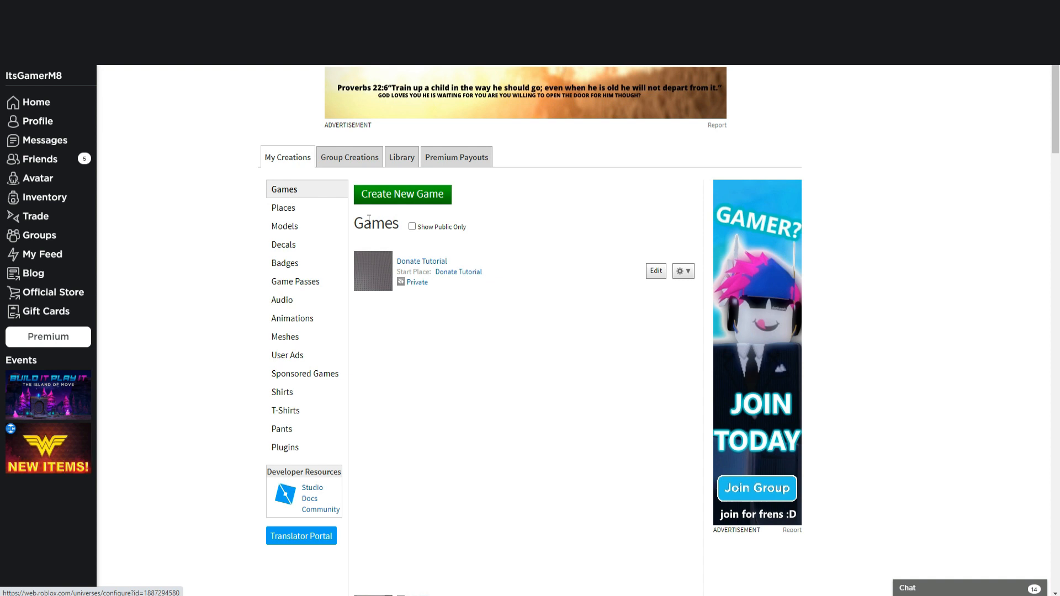
{"action": "mouse_move", "coordinate": [592, 225]}
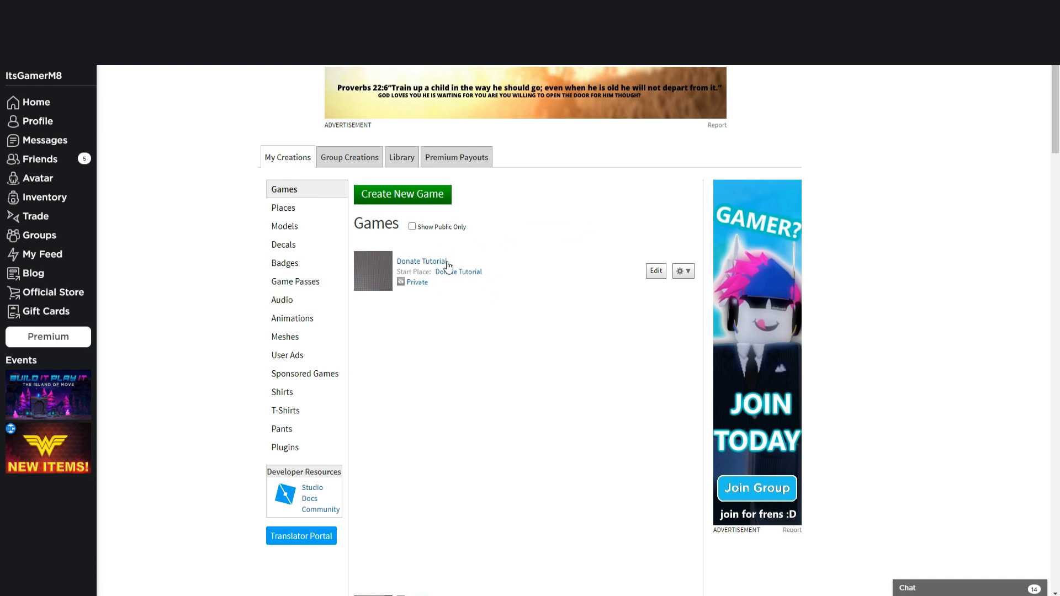
{"action": "mouse_move", "coordinate": [520, 248]}
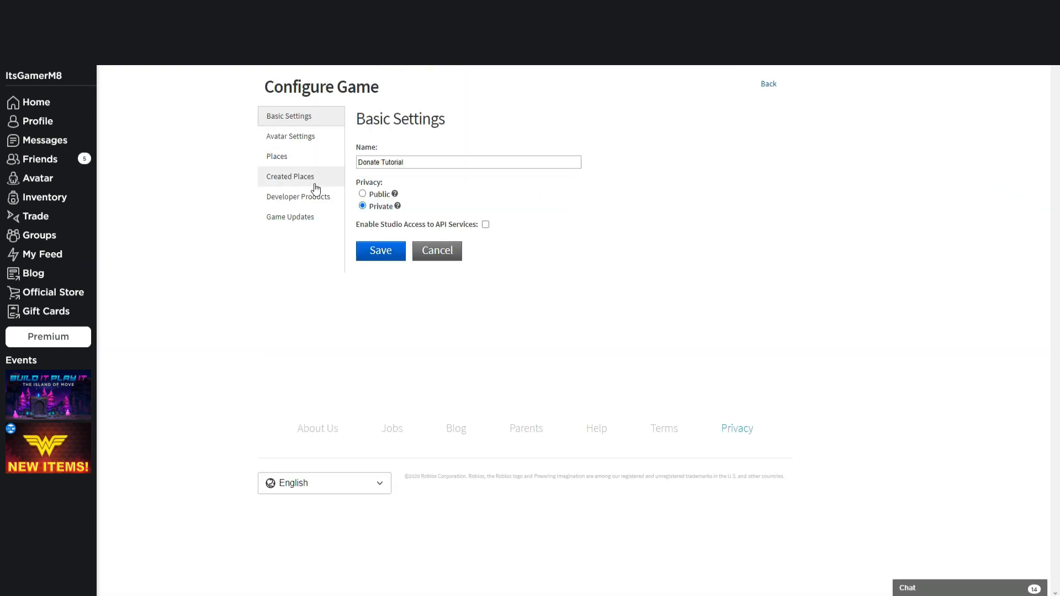
Start a new developer product with description 'Donation Tutorial'
{"action": "left_click", "coordinate": [298, 197]}
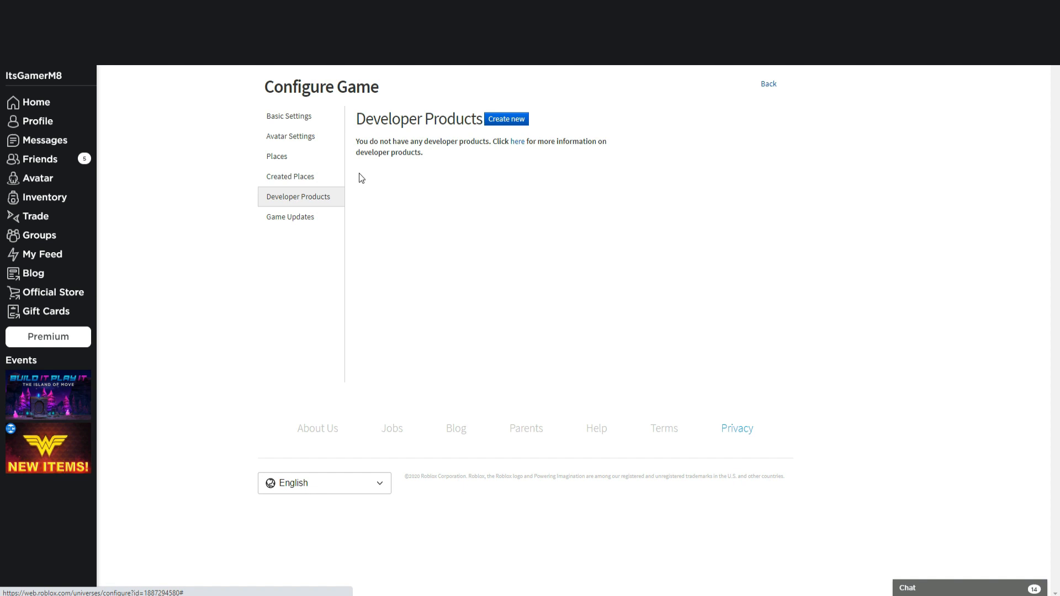
{"action": "left_click", "coordinate": [505, 118]}
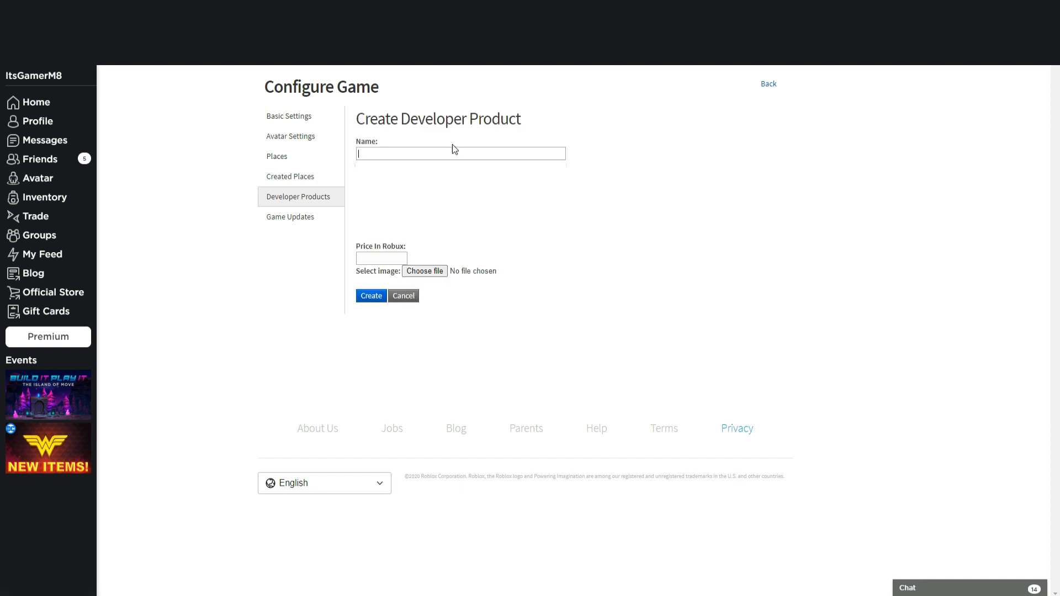
{"action": "mouse_move", "coordinate": [505, 146]}
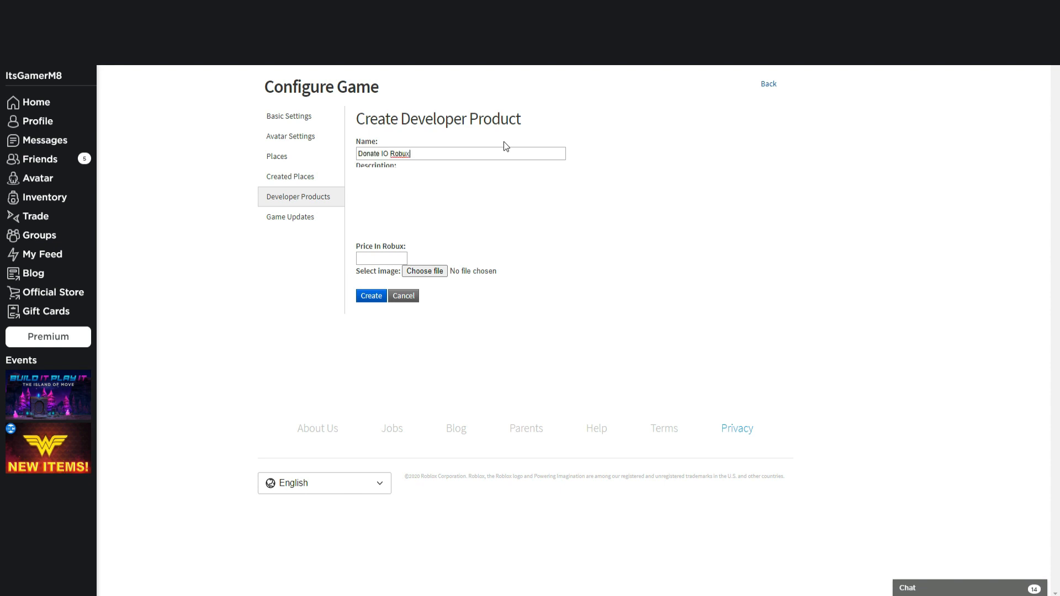
{"action": "left_click", "coordinate": [460, 204]}
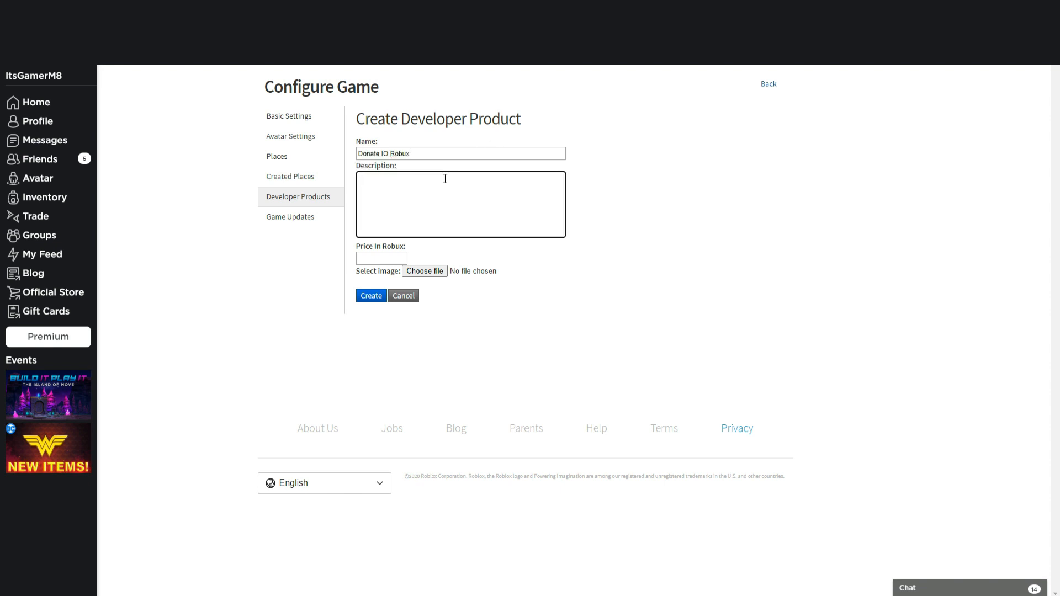
{"action": "type", "text": "Donation T"}
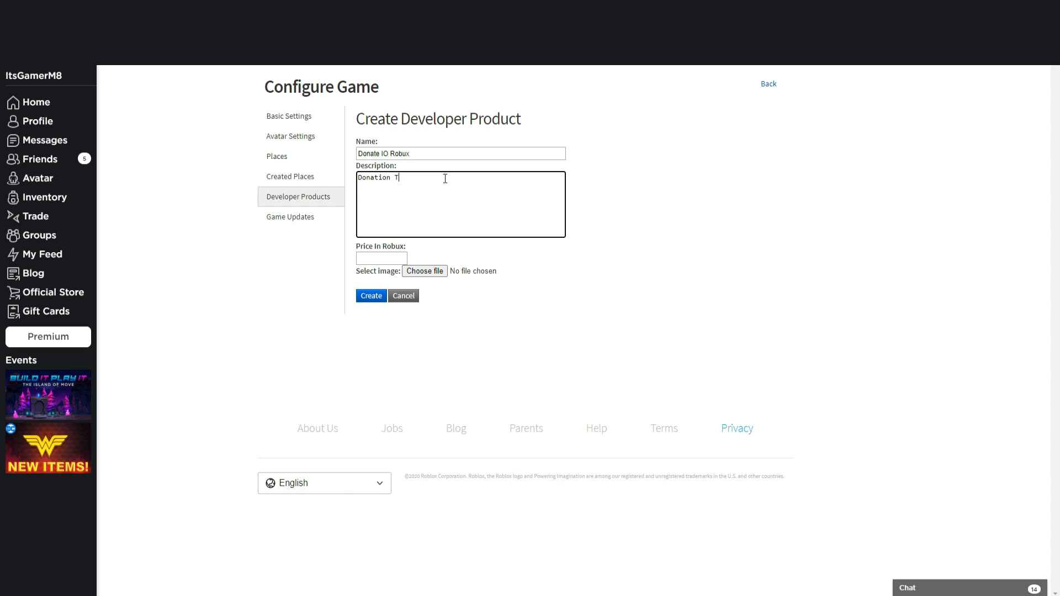
{"action": "type", "text": "utorial"}
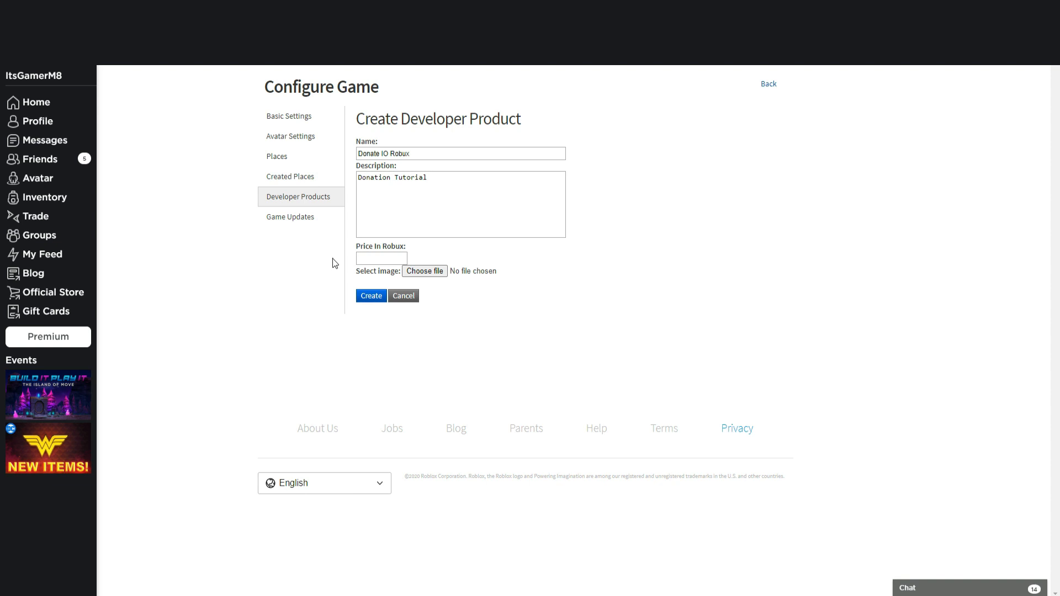
Price the product at 10 Robux, attach the Logo.png image and create it
{"action": "type", "text": "10"}
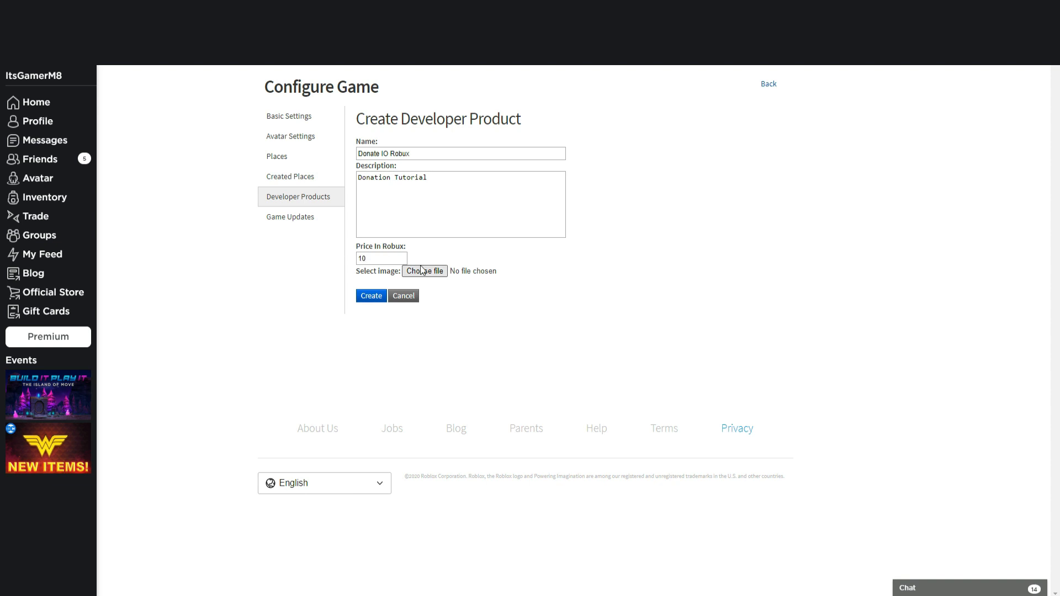
{"action": "mouse_move", "coordinate": [424, 272]}
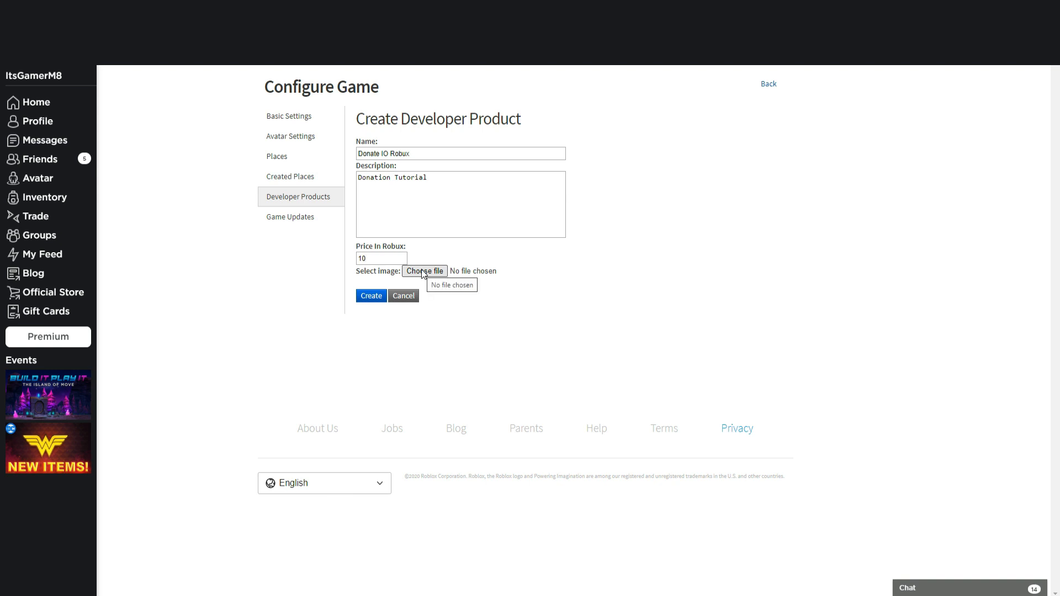
{"action": "left_click", "coordinate": [424, 272]}
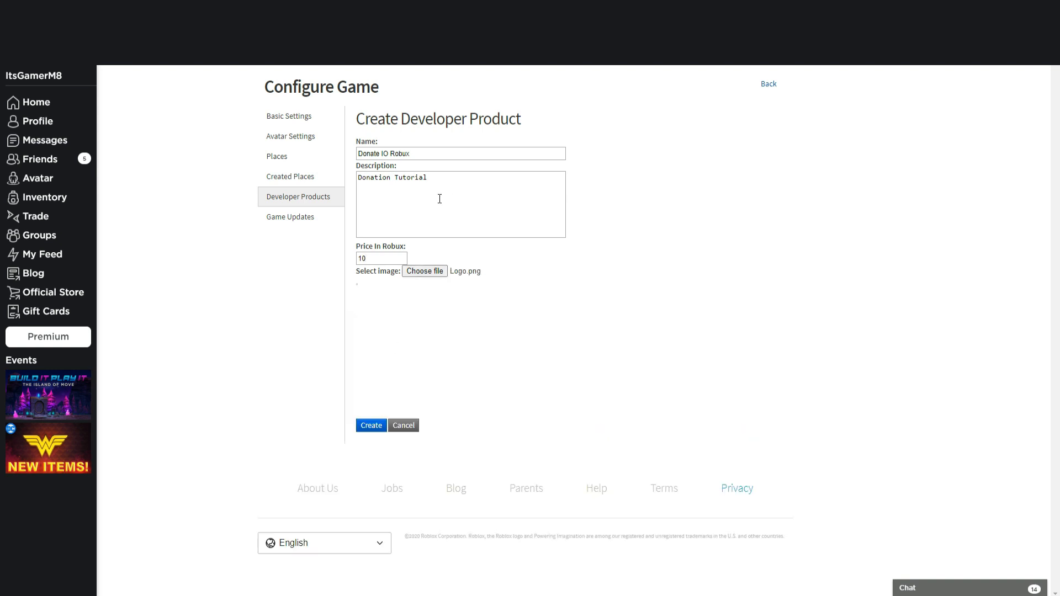
{"action": "left_click", "coordinate": [371, 425]}
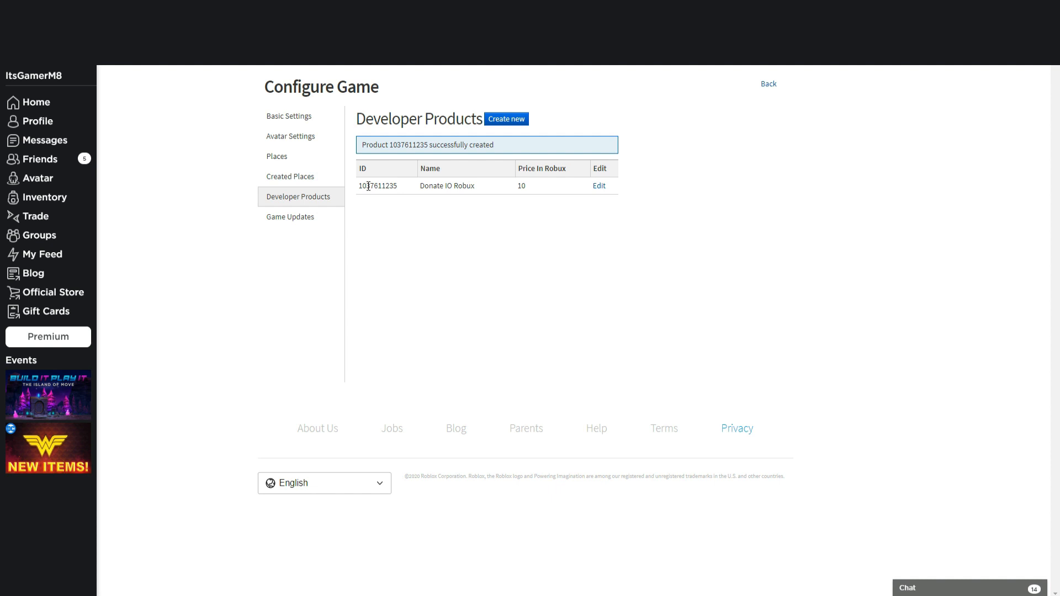
{"action": "double_click", "coordinate": [378, 185]}
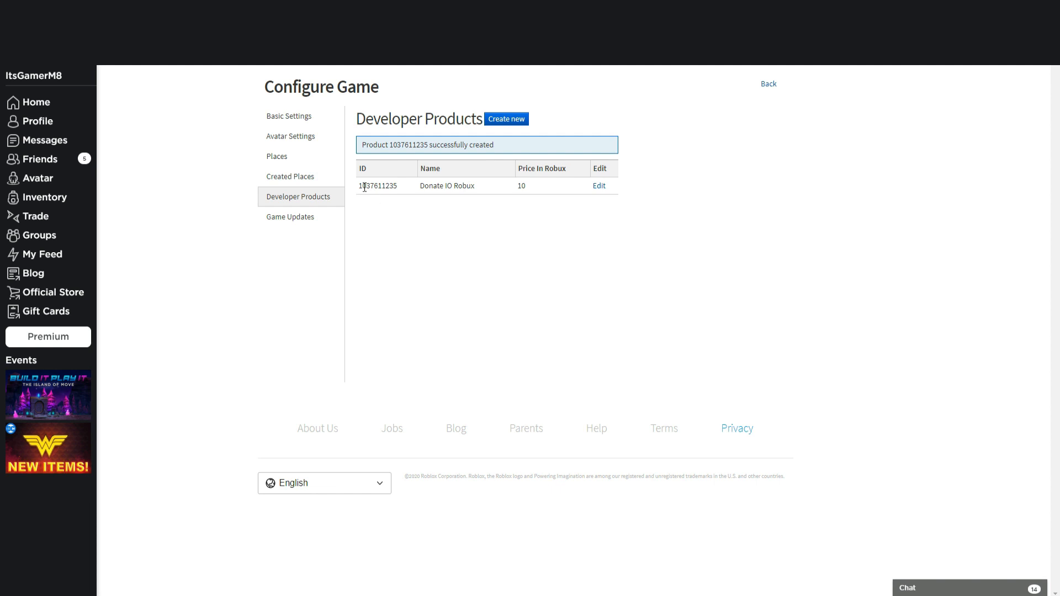
{"action": "double_click", "coordinate": [377, 185]}
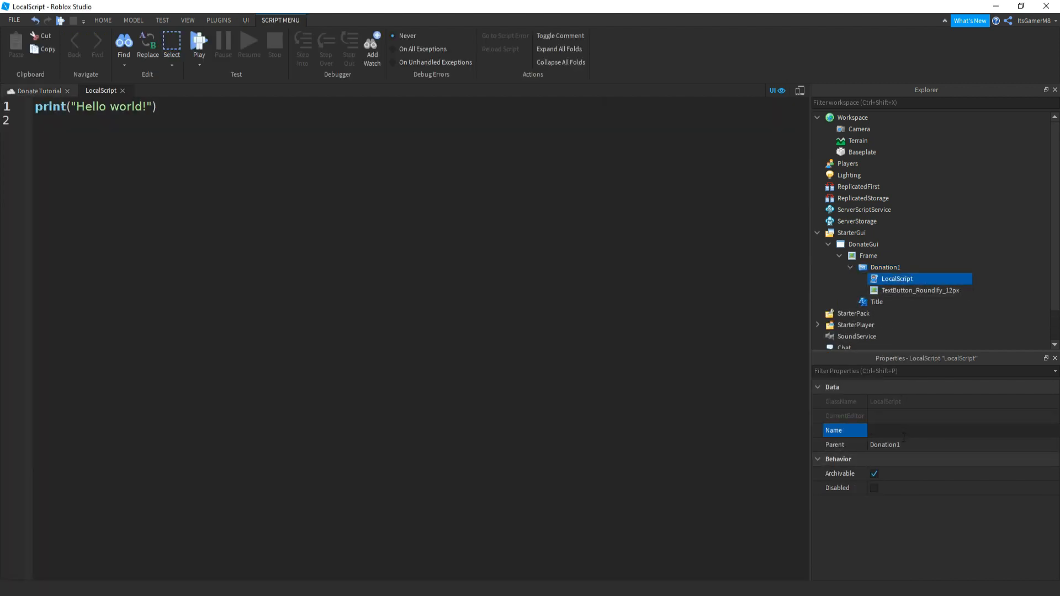
Name the LocalScript BuyDonation and delete its placeholder print line
{"action": "type", "text": "BuyDonation"}
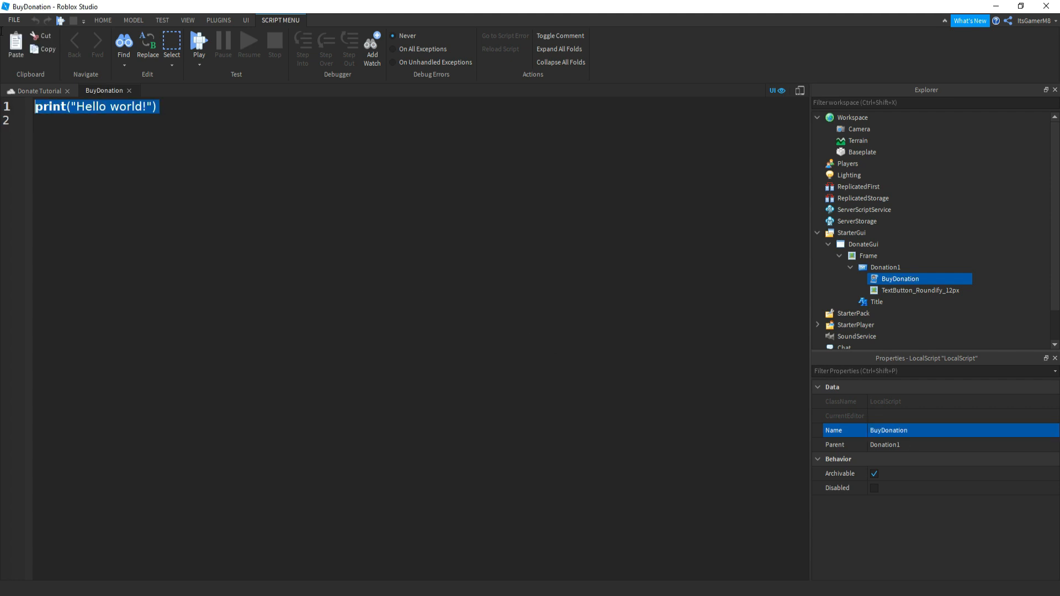
{"action": "key", "text": "Delete"}
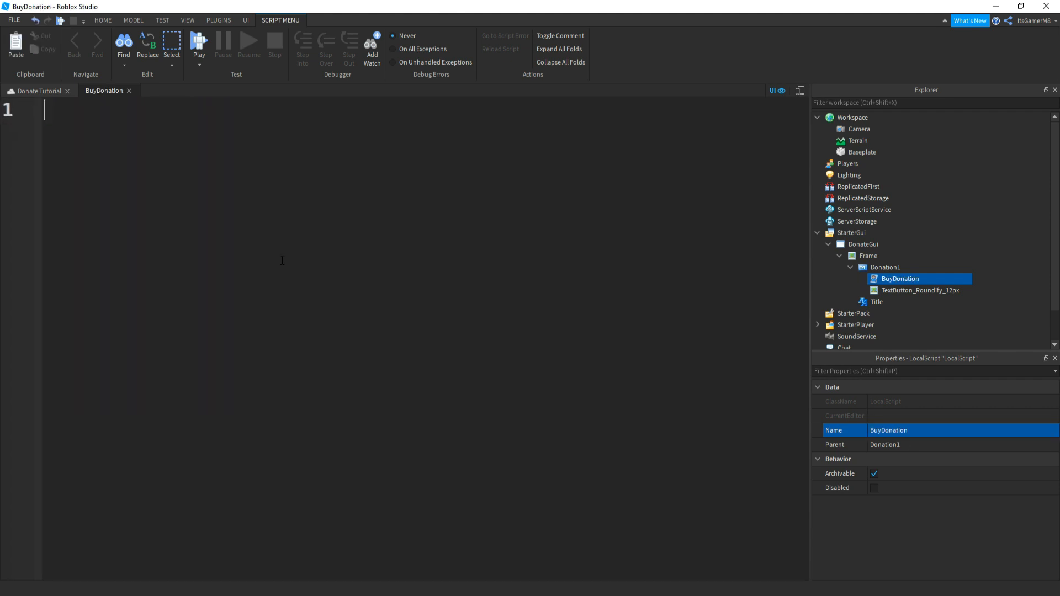
Declare local player = game.Players.LocalPlayer
{"action": "type", "text": "local plat"}
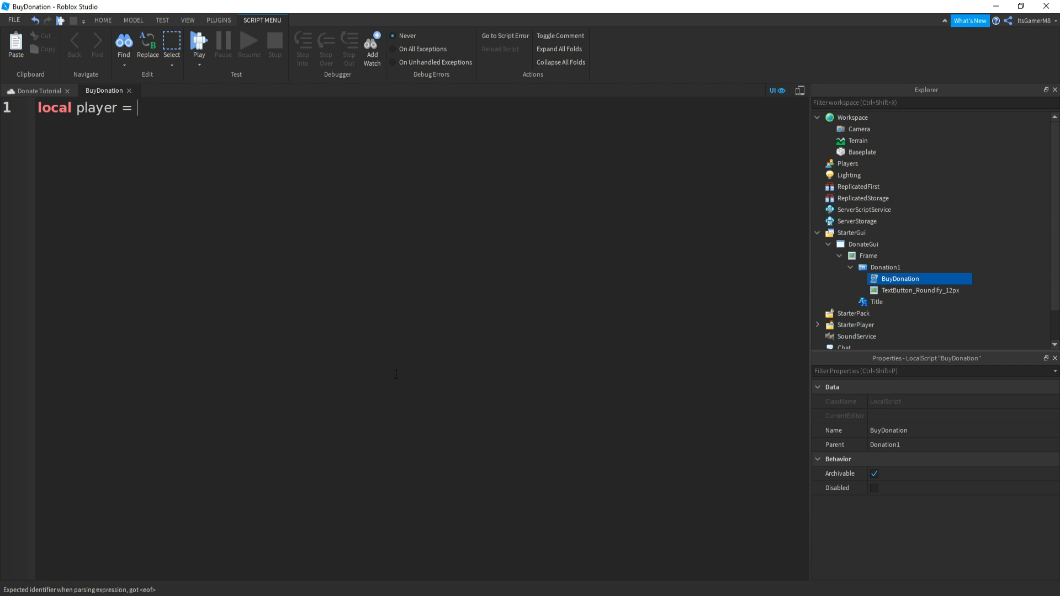
{"action": "type", "text": "game.Players."}
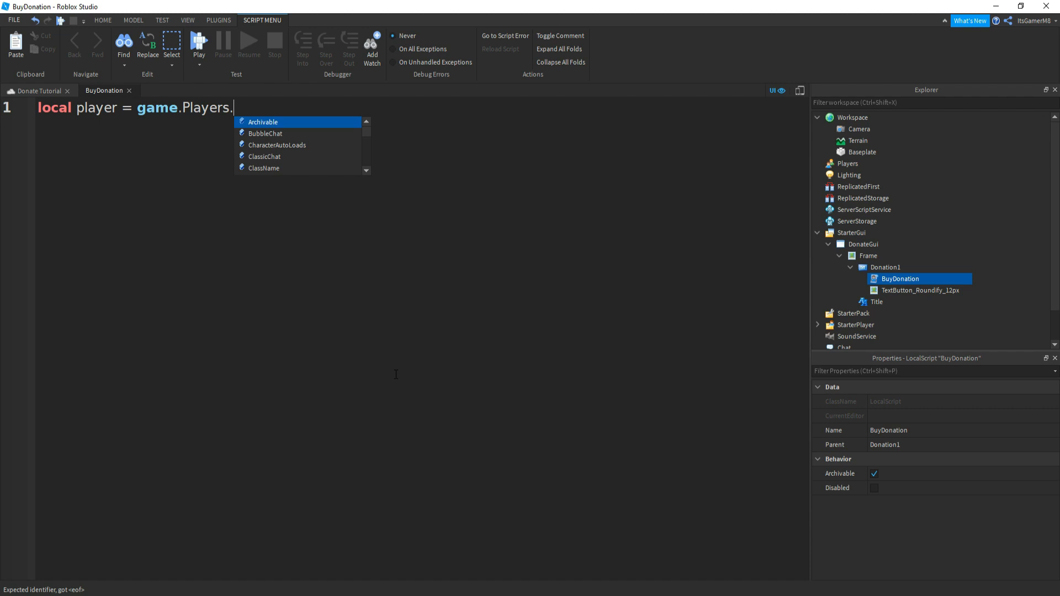
{"action": "type", "text": "LocalPlayer"}
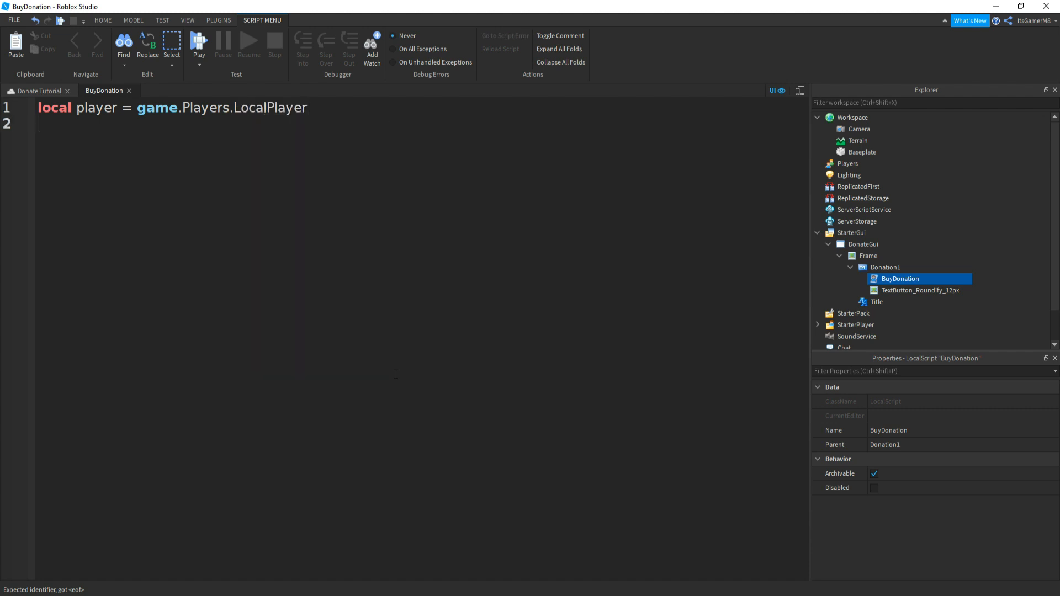
{"action": "type", "text": "local"}
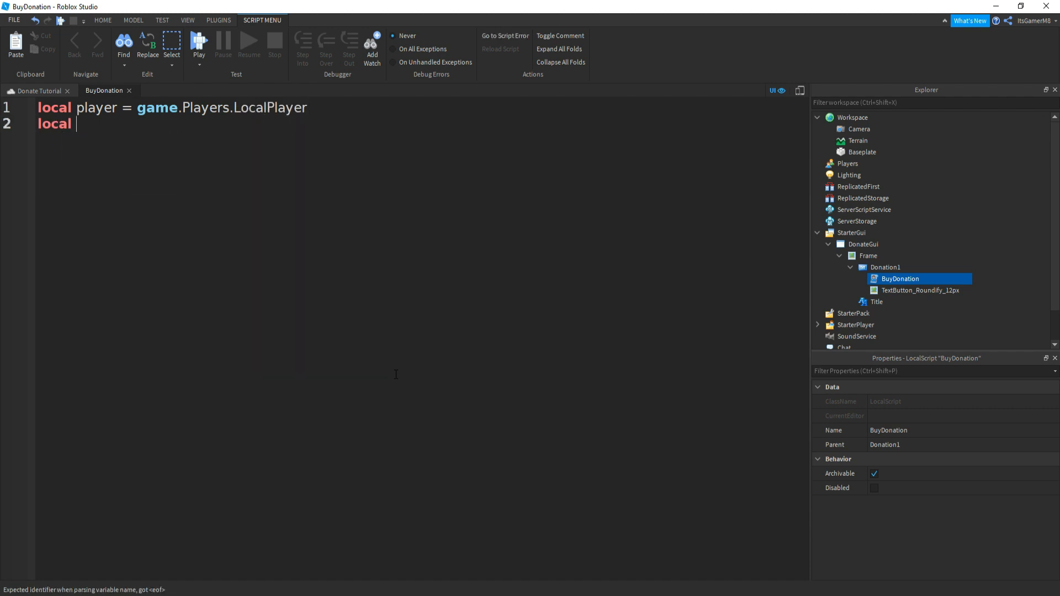
{"action": "type", "text": "donateId"}
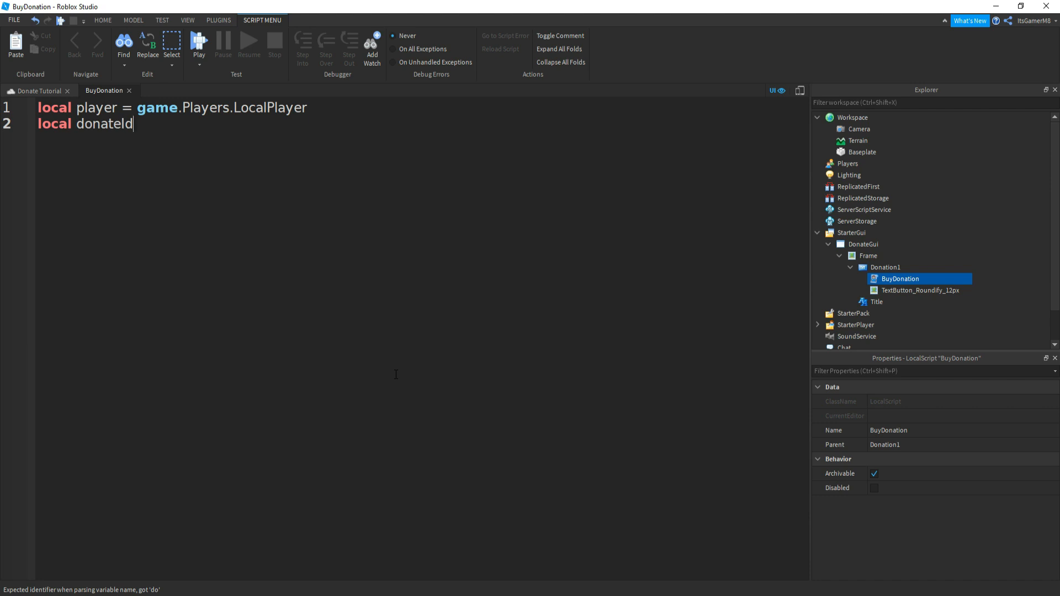
{"action": "type", "text": "="}
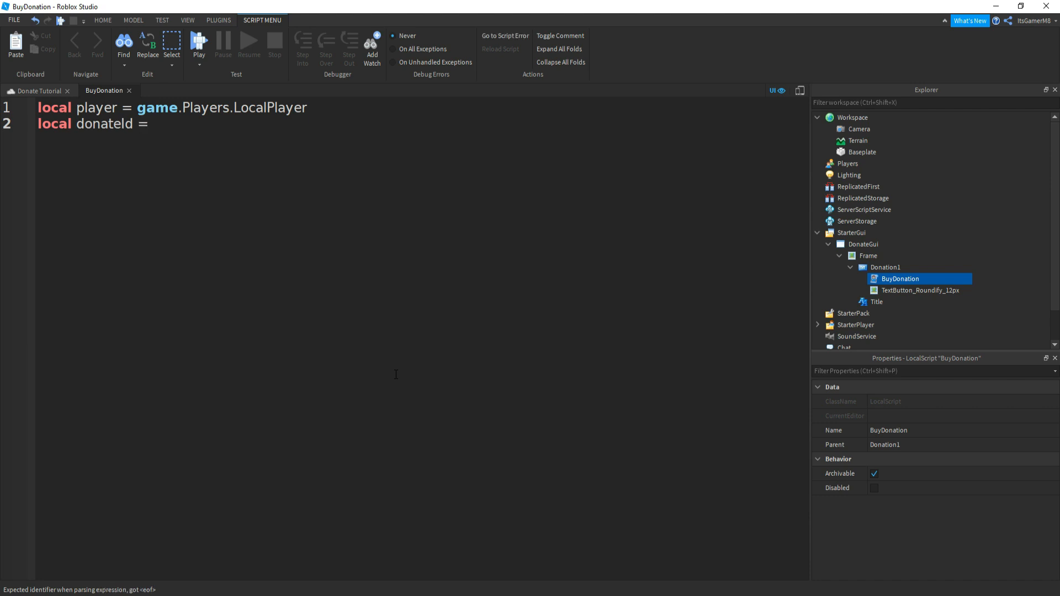
{"action": "type", "text": "1037611235"}
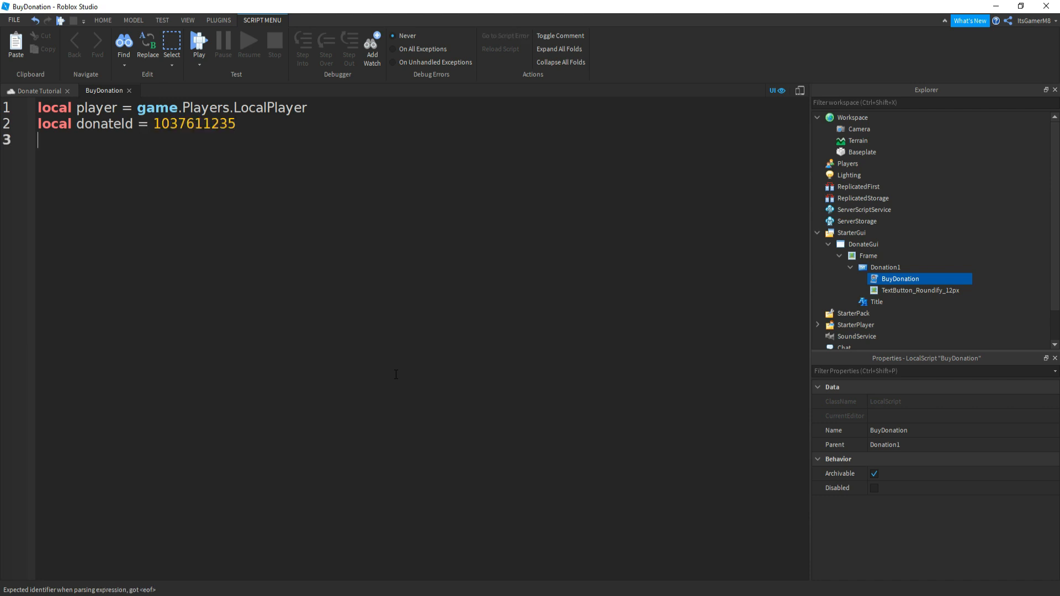
{"action": "key", "text": "enter"}
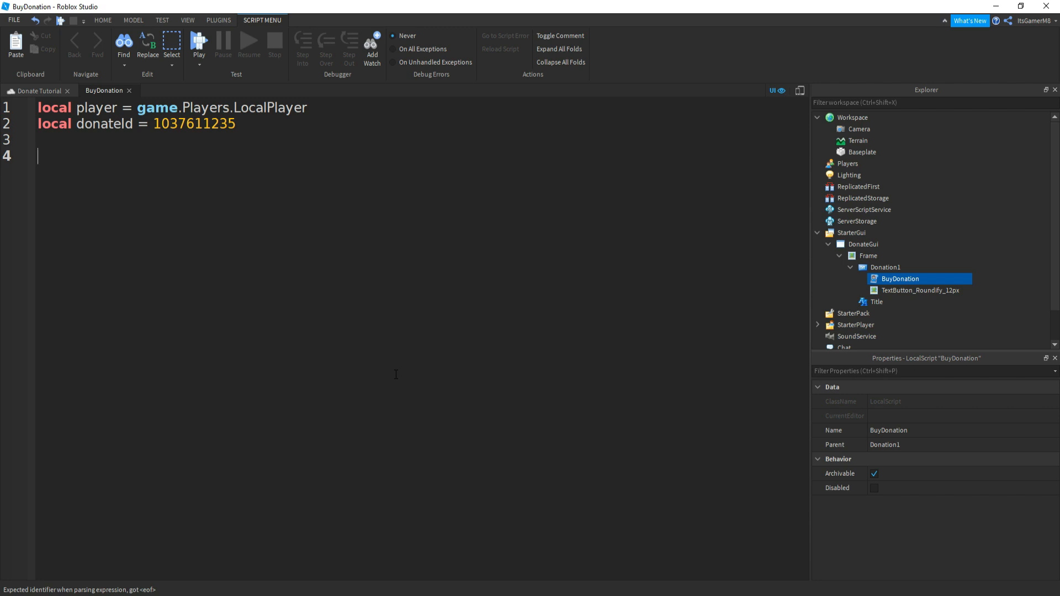
Connect a function to script.Parent.MouseButton1Click
{"action": "type", "text": "script.Parent"}
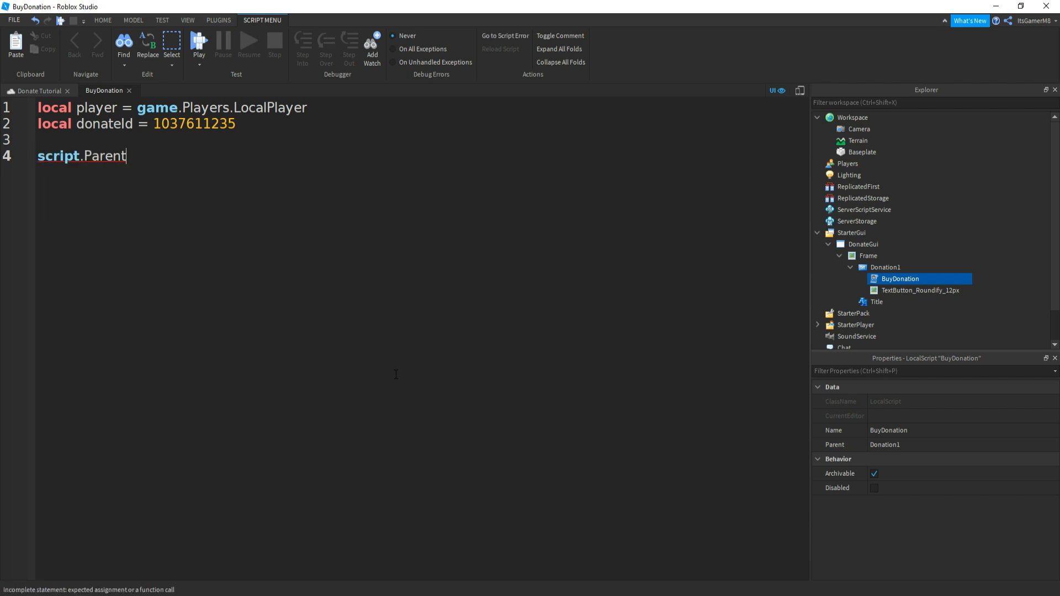
{"action": "type", "text": ".M"}
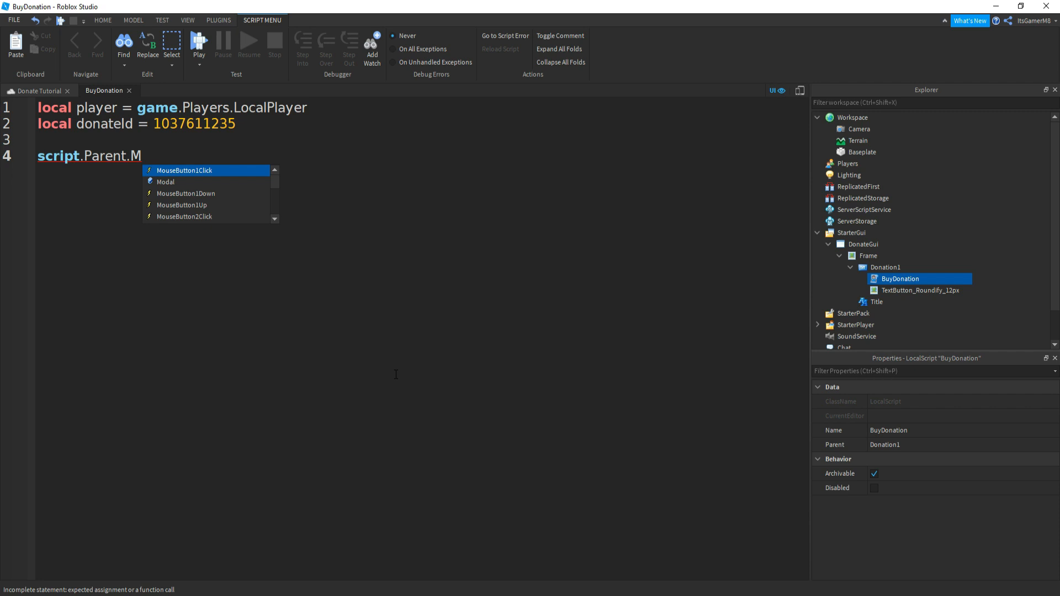
{"action": "type", "text": "ouseButton1Click:"}
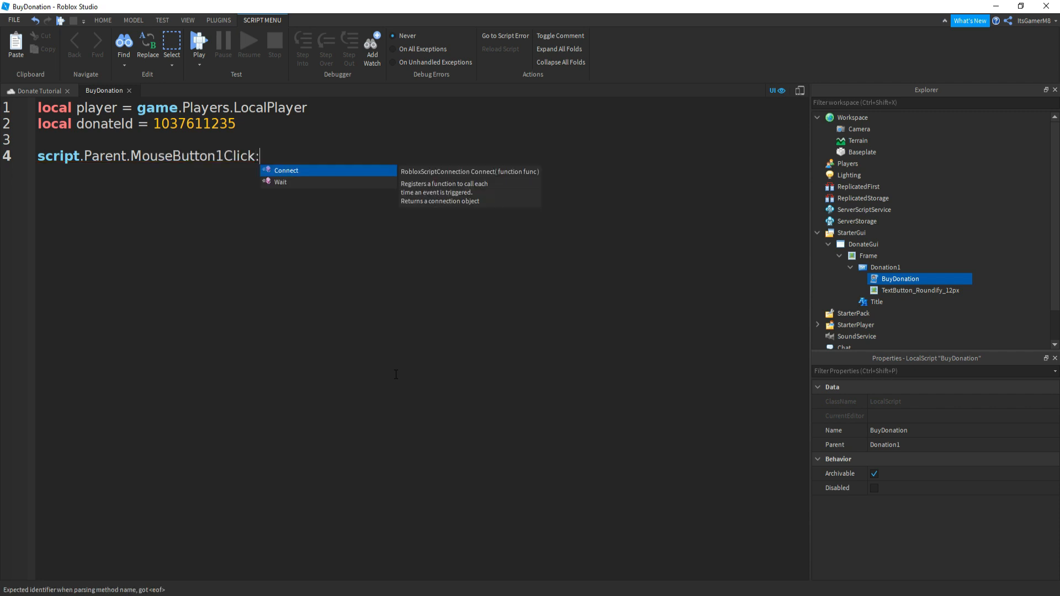
{"action": "type", "text": "Connect(function)"}
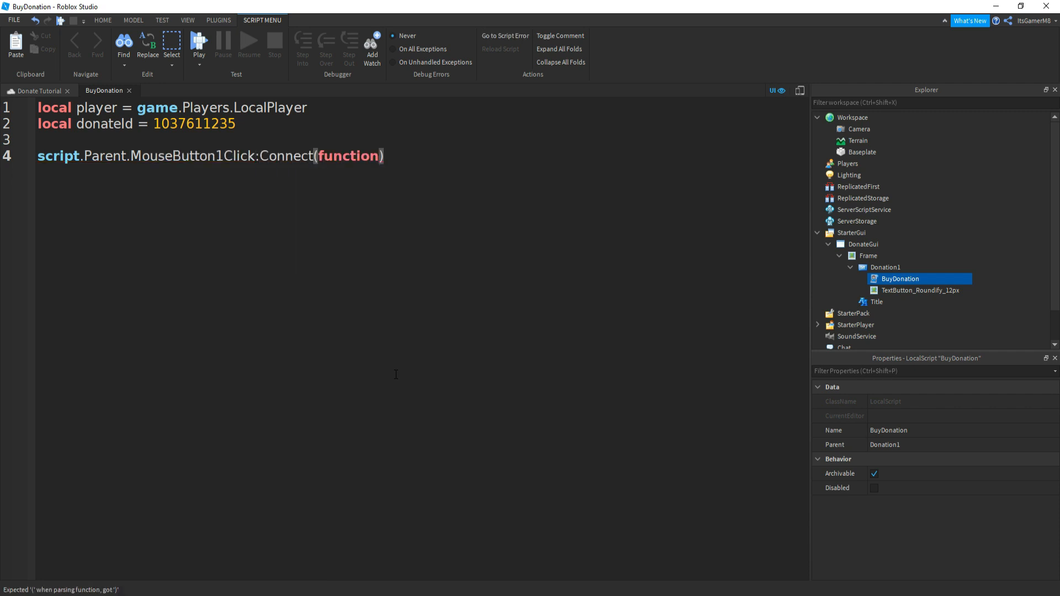
{"action": "type", "text": "()"}
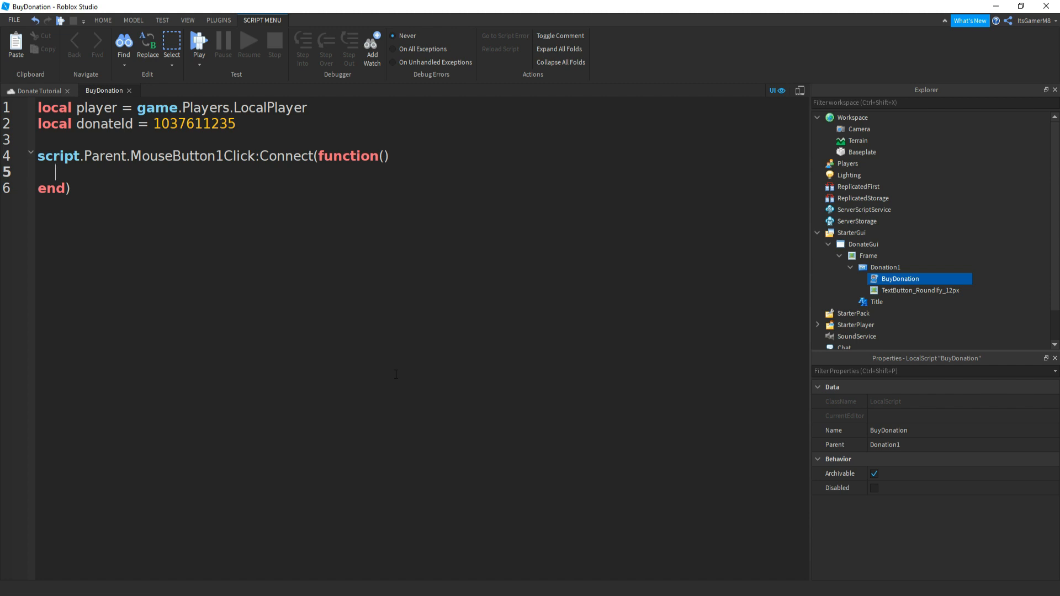
Inside it call game.MarketplaceService:PromptProductPurchase(player, donateId), then return to the place view
{"action": "type", "text": "game"}
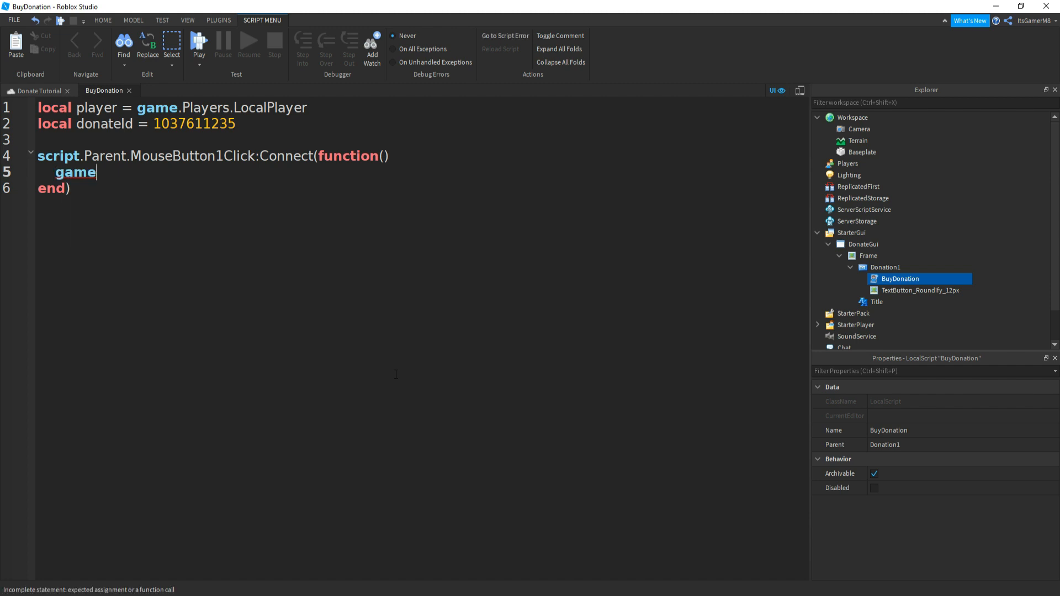
{"action": "type", "text": ".MarketplaceService"}
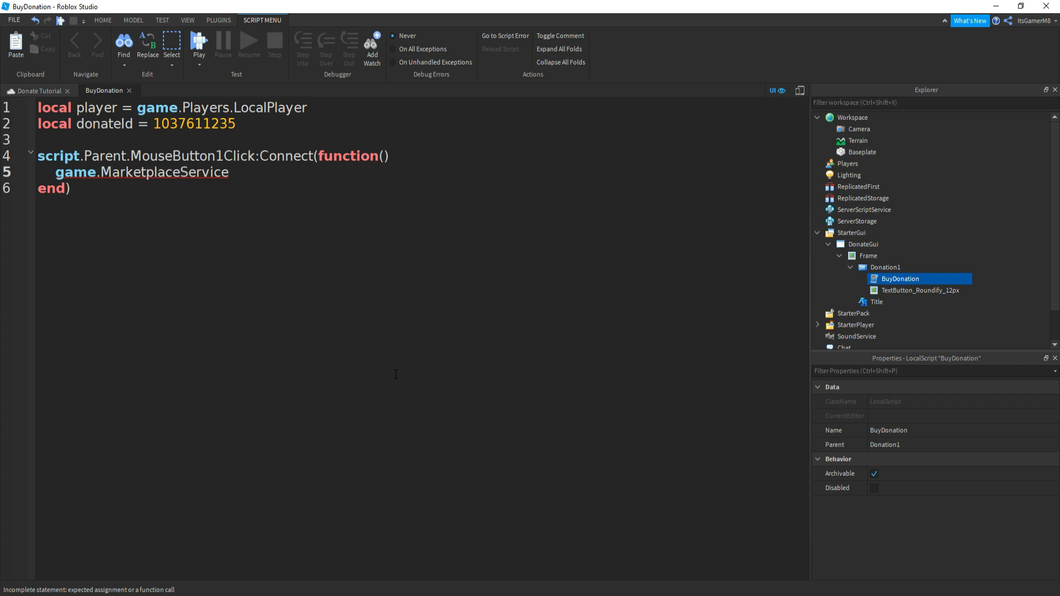
{"action": "type", "text": ":PromptProductPurchase("}
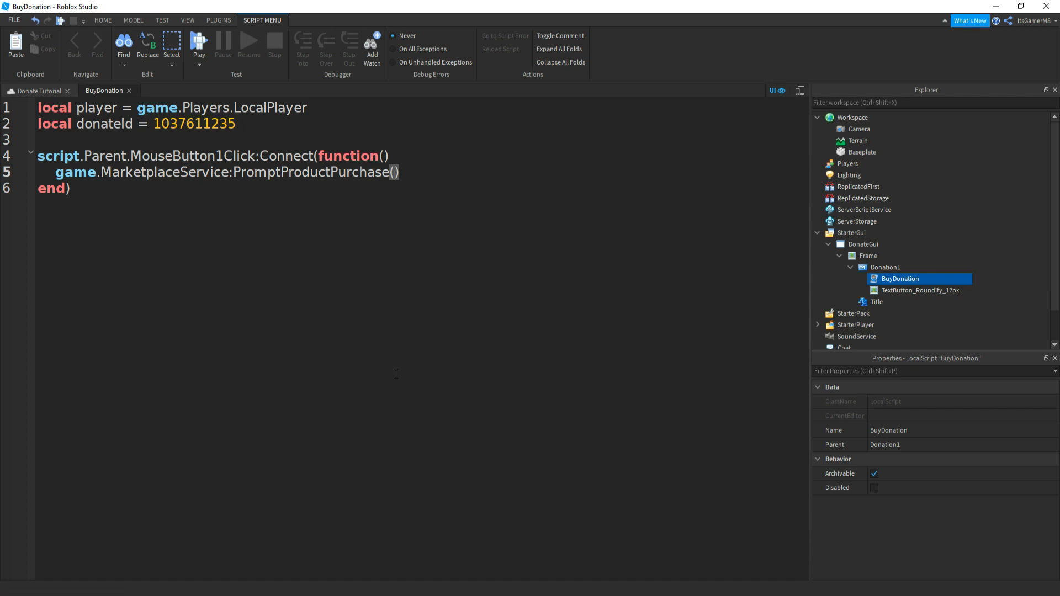
{"action": "type", "text": "player,"}
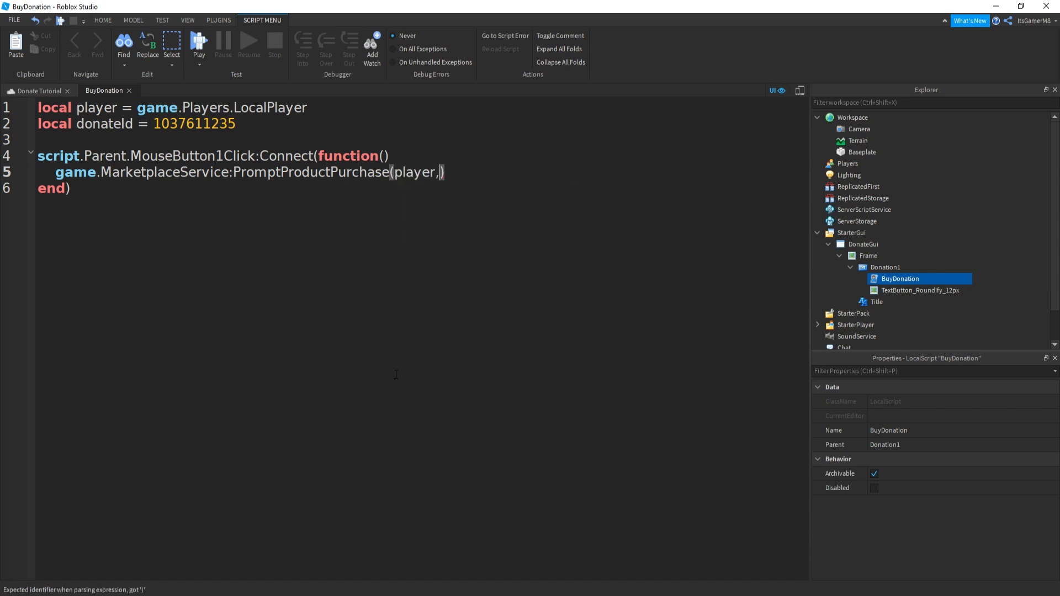
{"action": "type", "text": "\" \""}
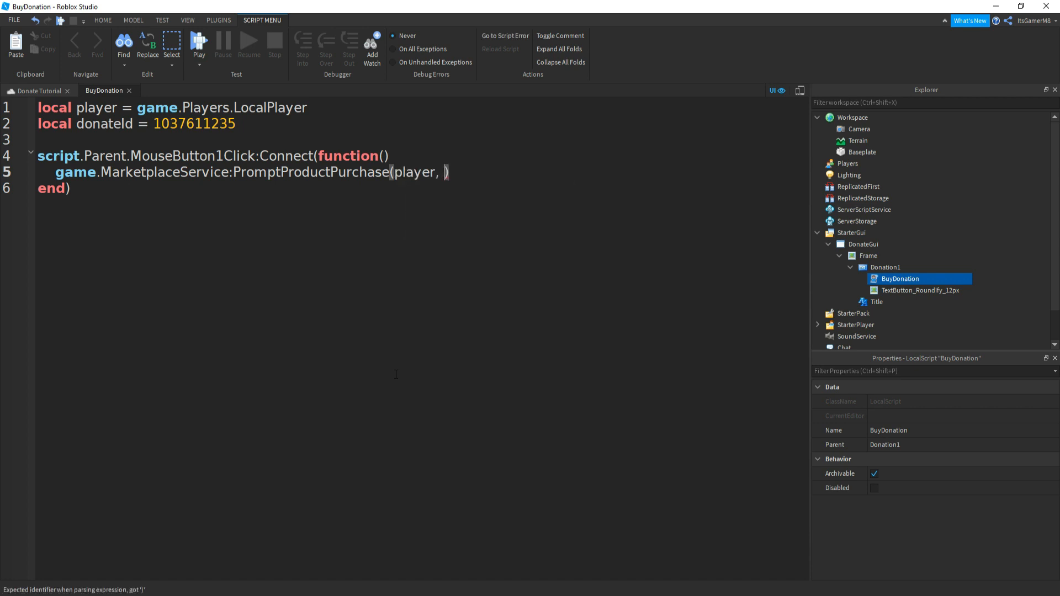
{"action": "type", "text": "donateId"}
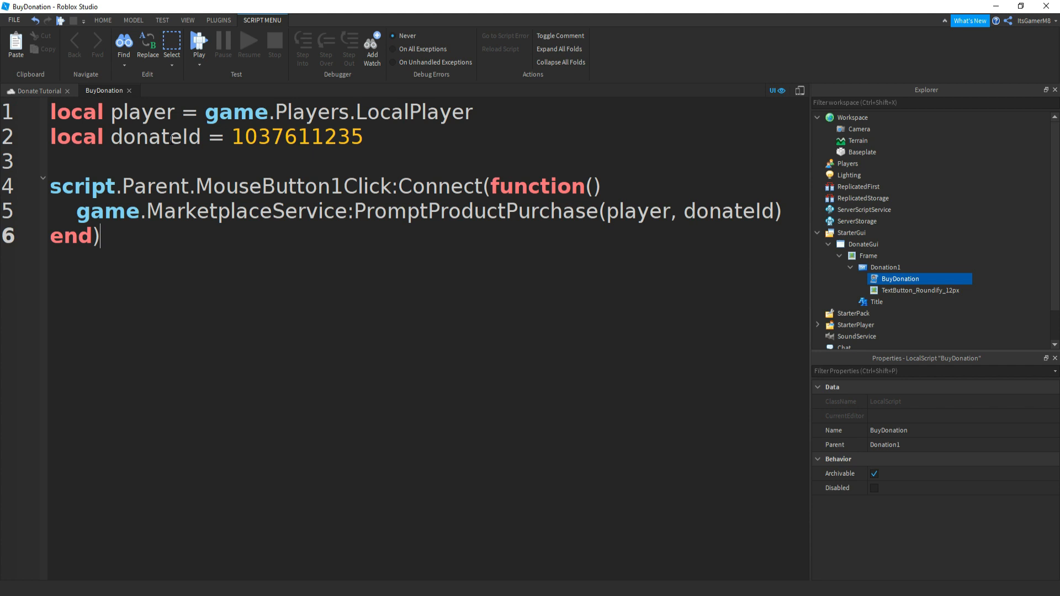
{"action": "left_click", "coordinate": [40, 90]}
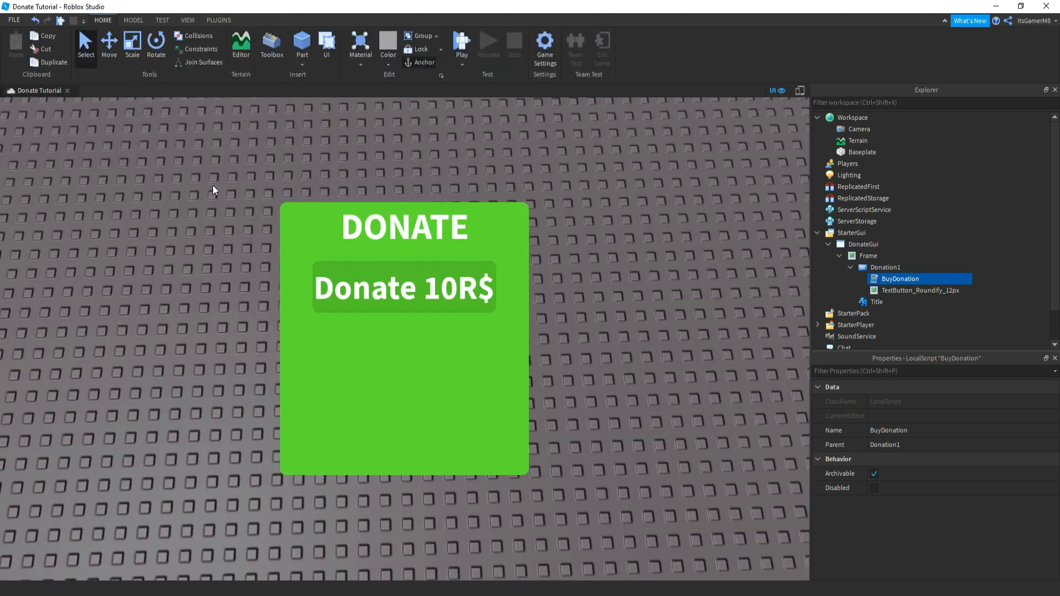
Start a play test with the green DONATE GUI on screen
{"action": "left_click", "coordinate": [461, 46]}
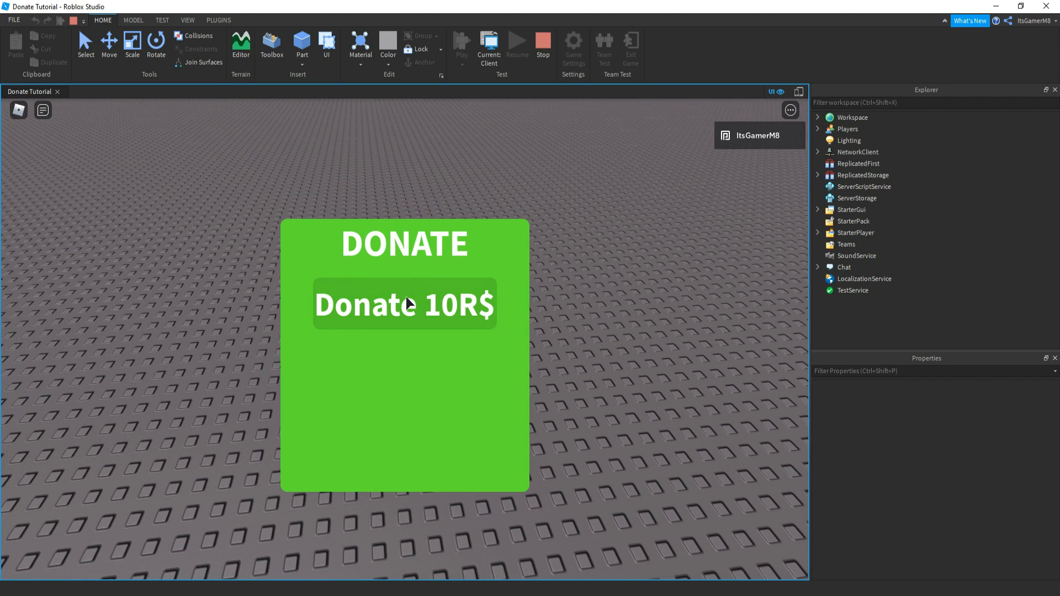
Buy the 10-Robux donation via Donate 10R$, then reopen the prompt and cancel it
{"action": "left_click", "coordinate": [404, 304]}
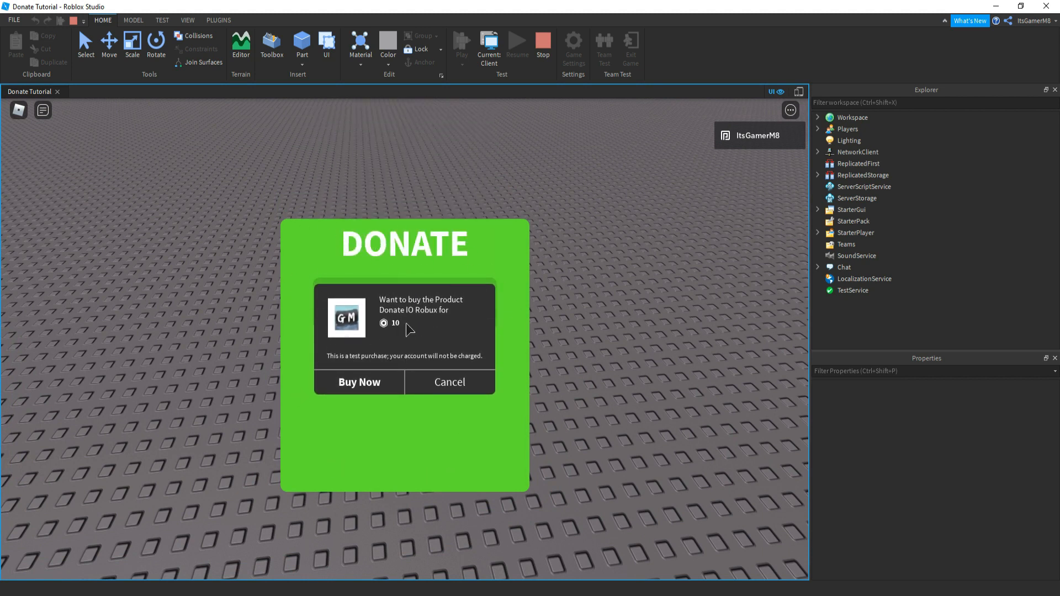
{"action": "mouse_move", "coordinate": [359, 382]}
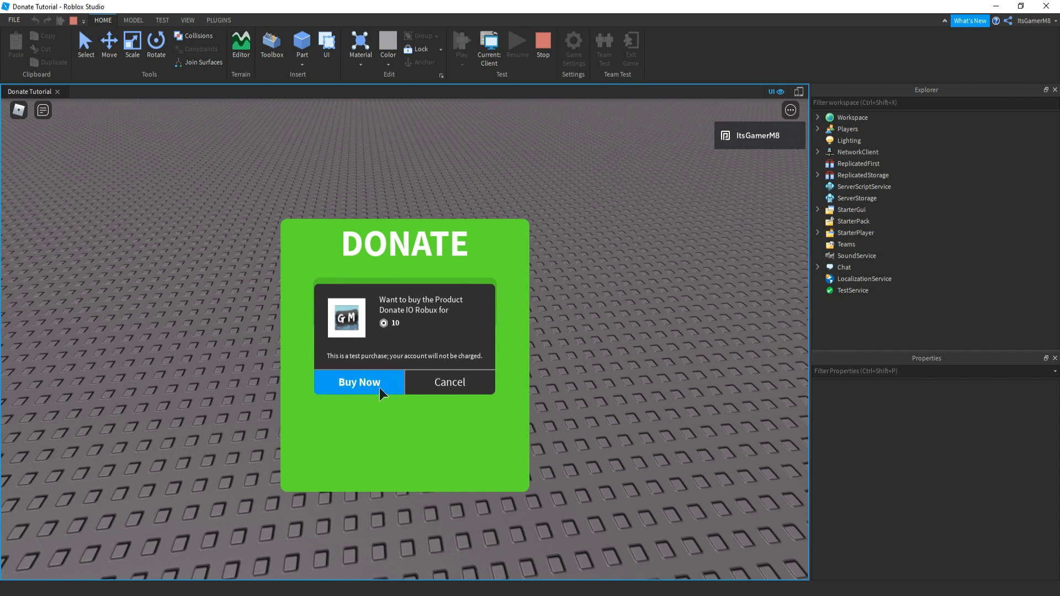
{"action": "left_click", "coordinate": [358, 382]}
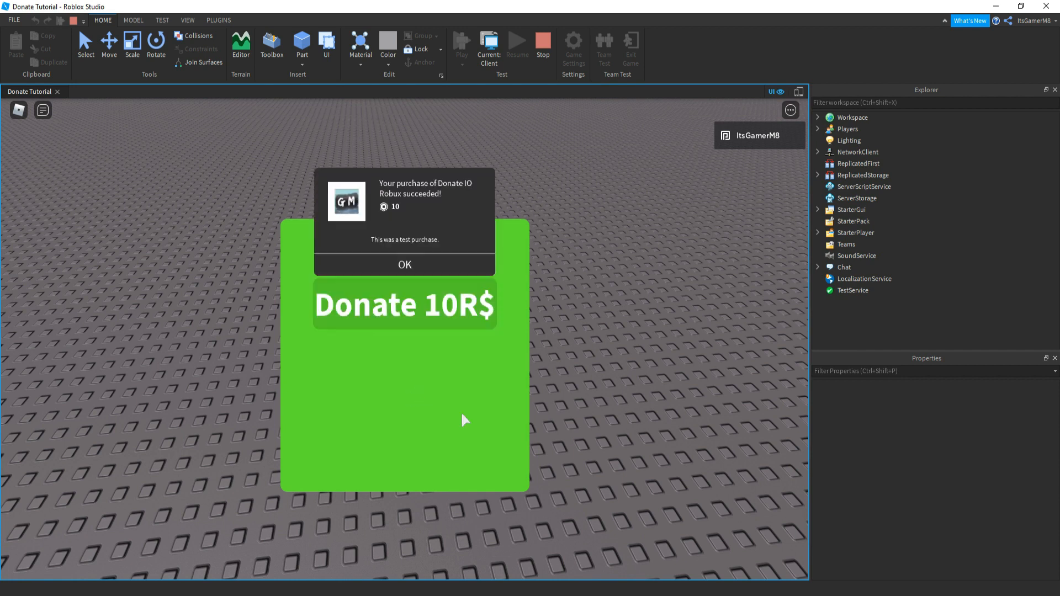
{"action": "left_click", "coordinate": [404, 305]}
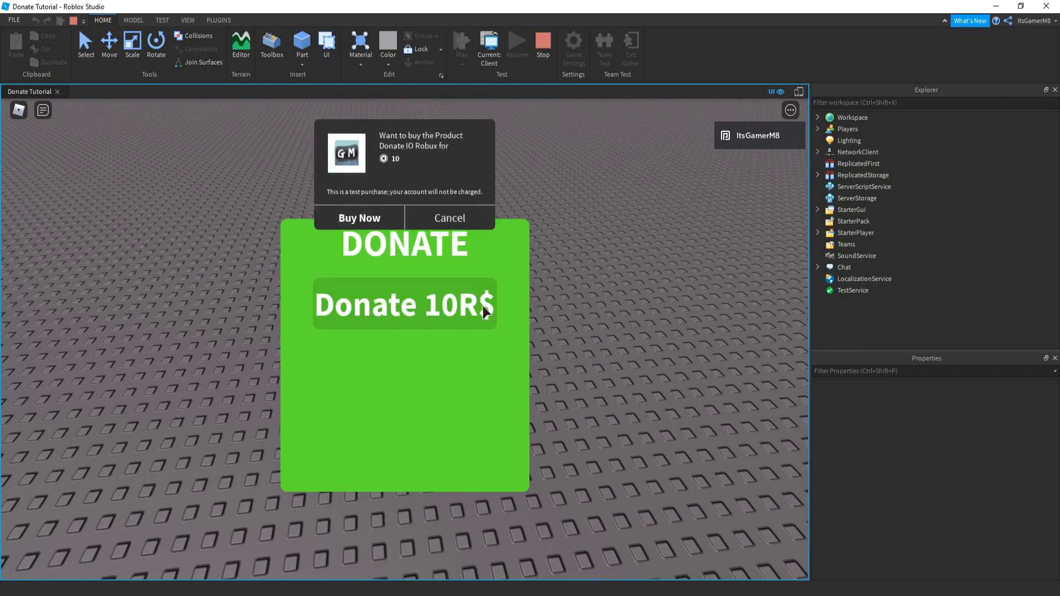
{"action": "left_click", "coordinate": [358, 218]}
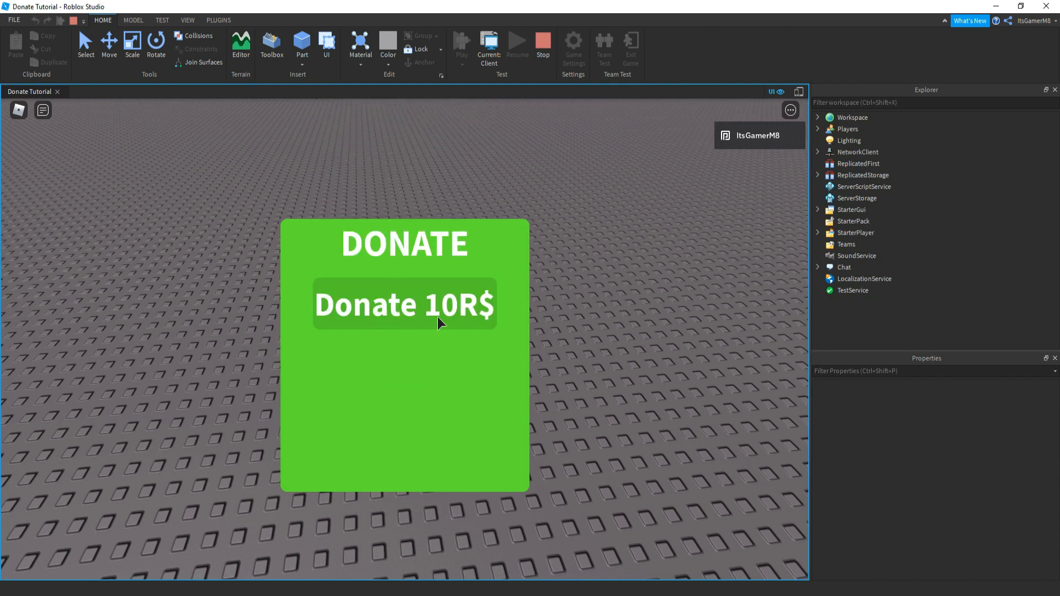
{"action": "left_click", "coordinate": [404, 304]}
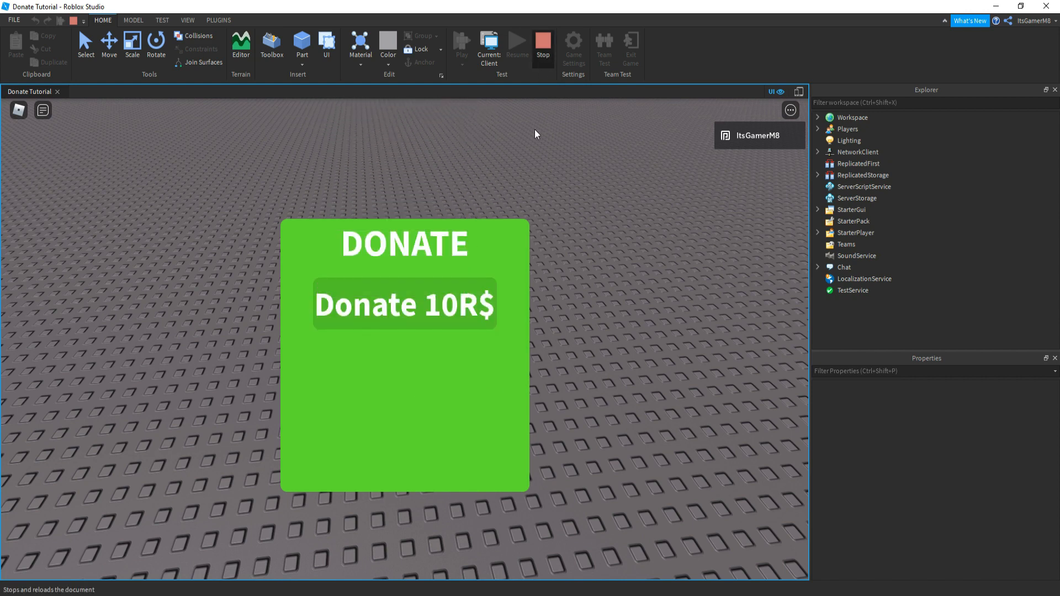
Stop the play test and return to the editor
{"action": "left_click", "coordinate": [541, 47]}
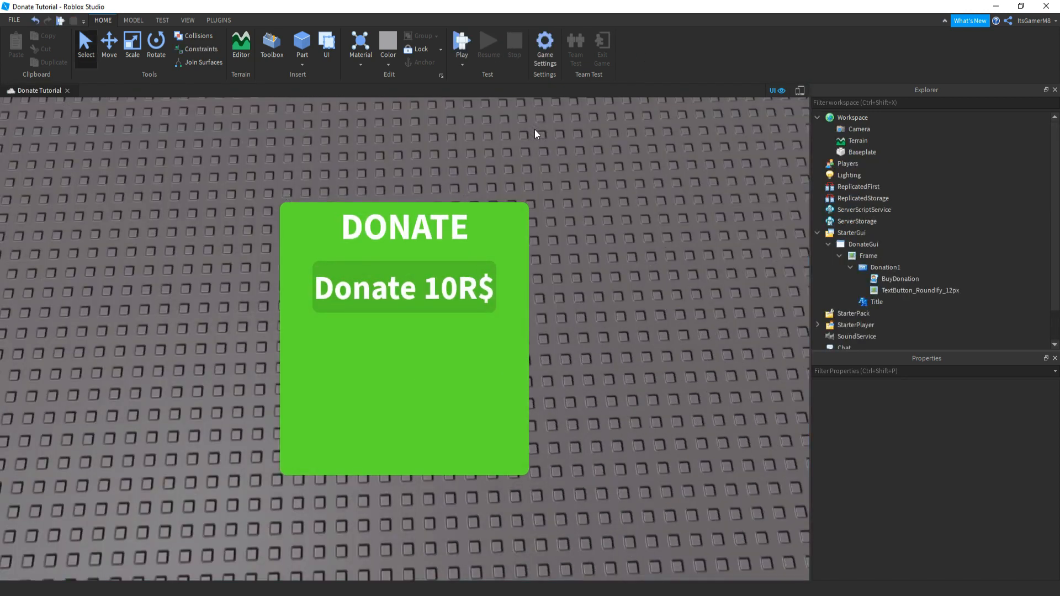
{"action": "mouse_move", "coordinate": [561, 228]}
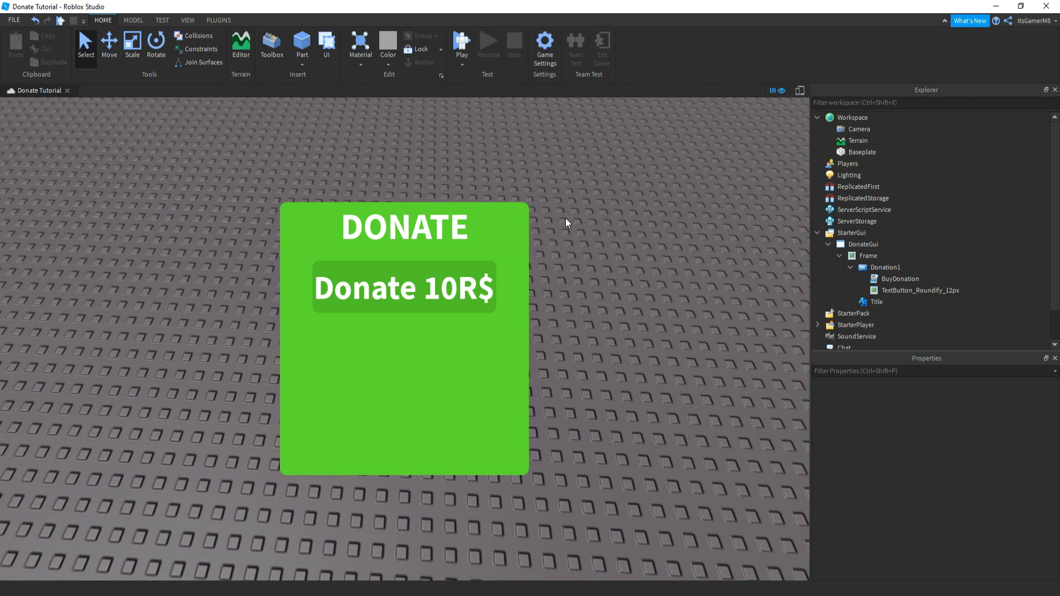
{"action": "mouse_move", "coordinate": [570, 226]}
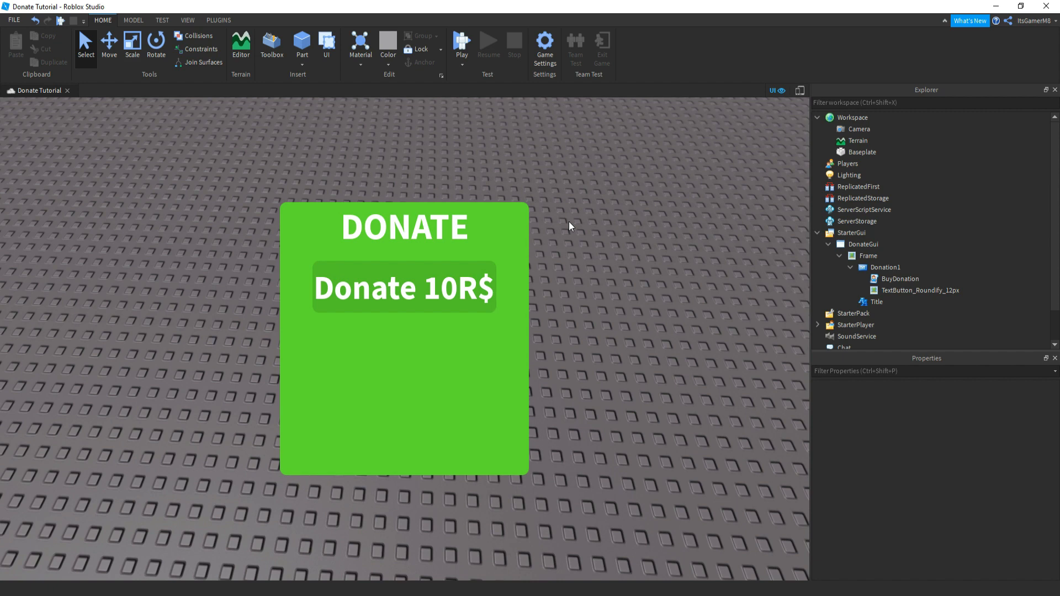